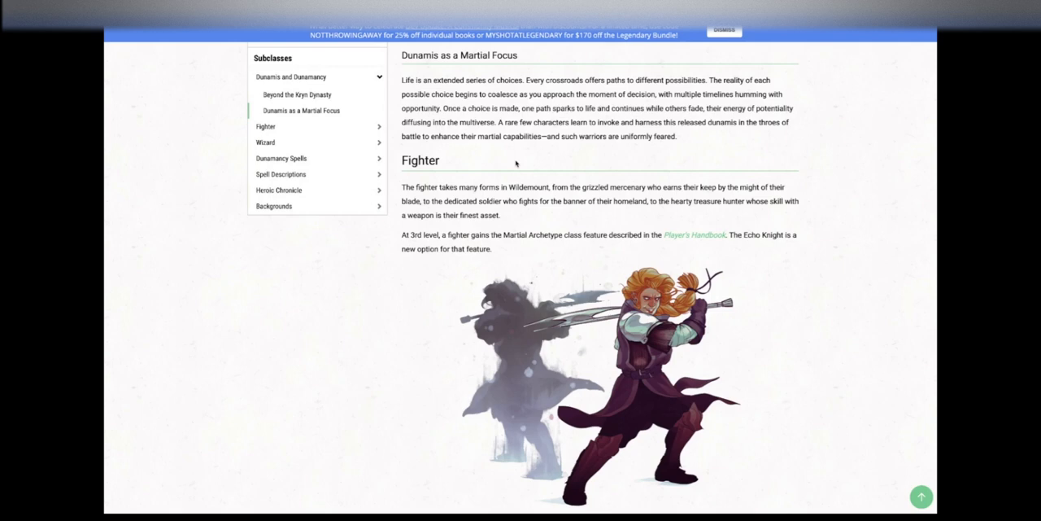
- Scroll past the Fighter introduction and Echo Knight art to the Manifest Echo feature
{"action": "scroll", "scroll_direction": "down", "scroll_amount": 3}
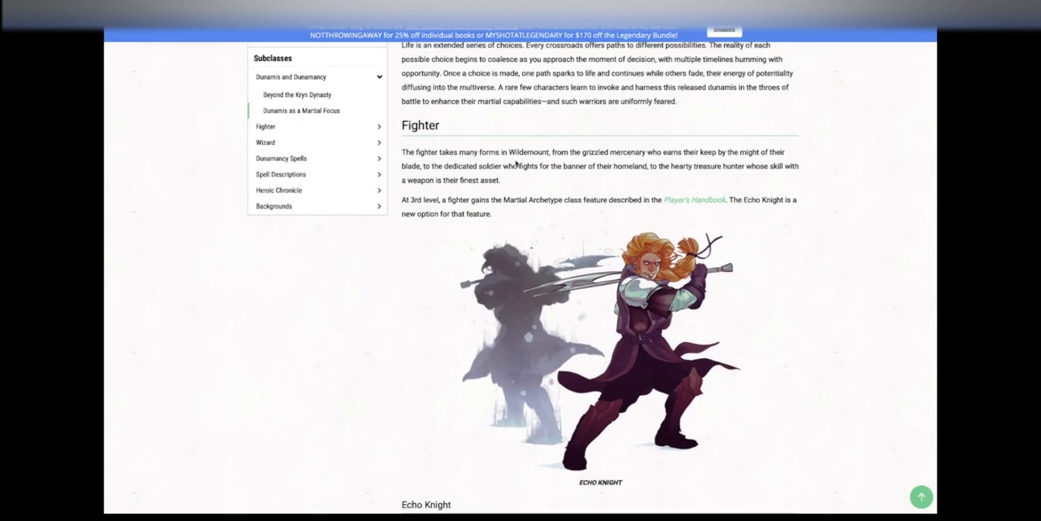
{"action": "scroll", "scroll_direction": "down", "scroll_amount": 3}
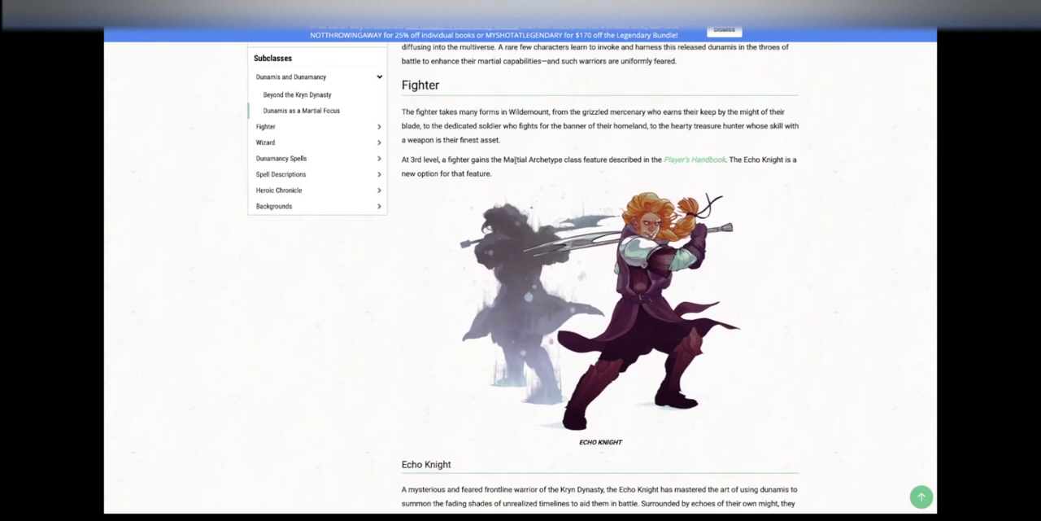
{"action": "mouse_move", "coordinate": [393, 303]}
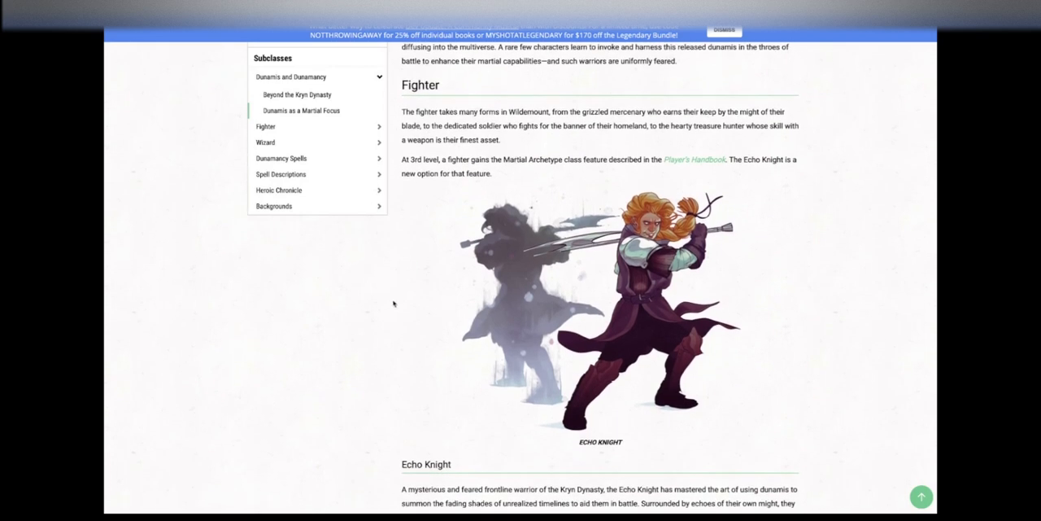
{"action": "scroll", "scroll_direction": "down", "scroll_amount": 3}
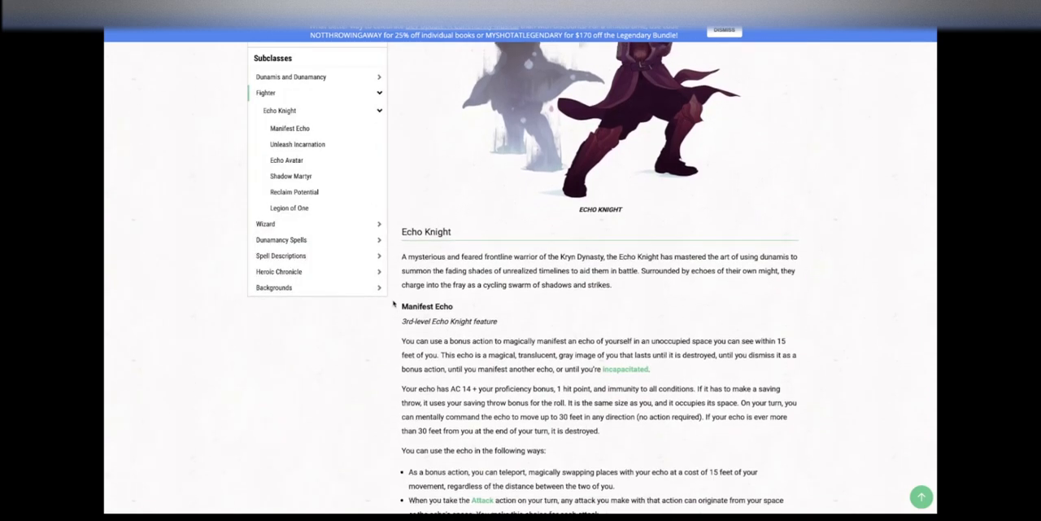
- Read Manifest Echo in full, then Unleash Incarnation and the opening of Echo Avatar
{"action": "scroll", "scroll_direction": "down", "scroll_amount": 3}
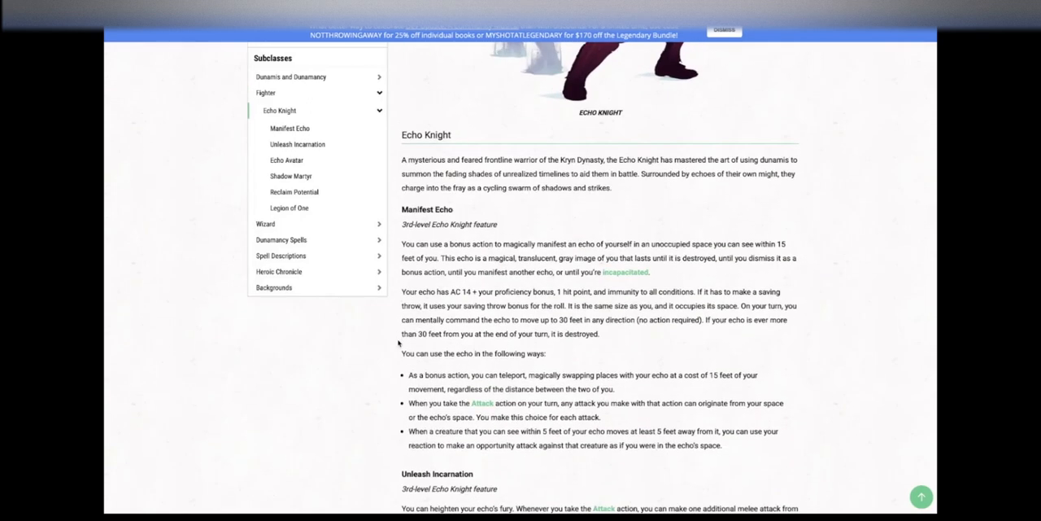
{"action": "scroll", "scroll_direction": "down", "scroll_amount": 3}
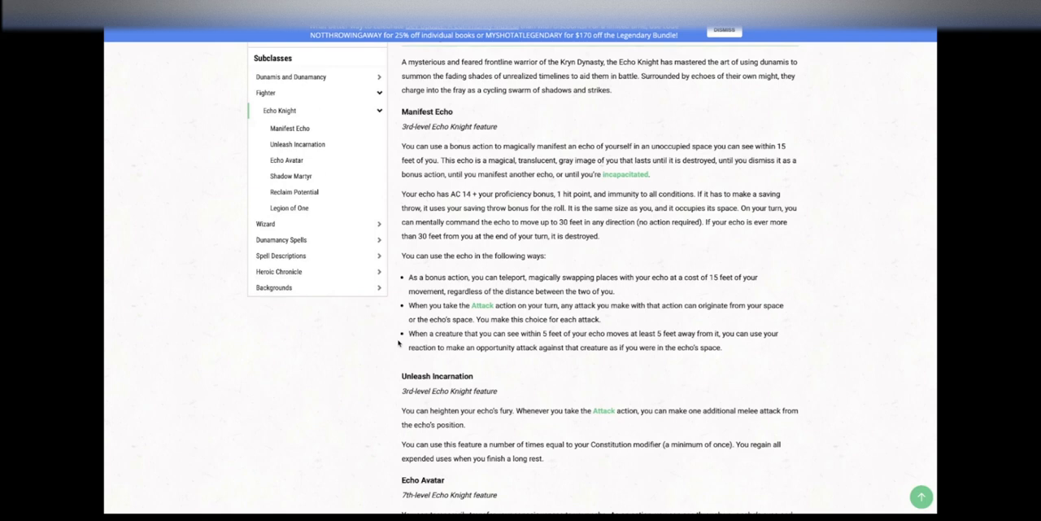
{"action": "scroll", "scroll_direction": "down", "scroll_amount": 3}
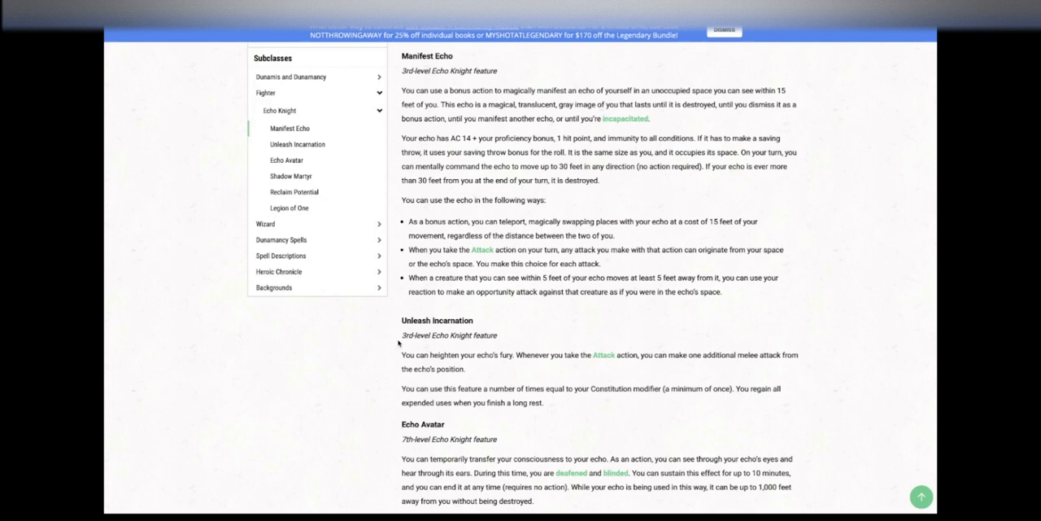
{"action": "mouse_move", "coordinate": [439, 270]}
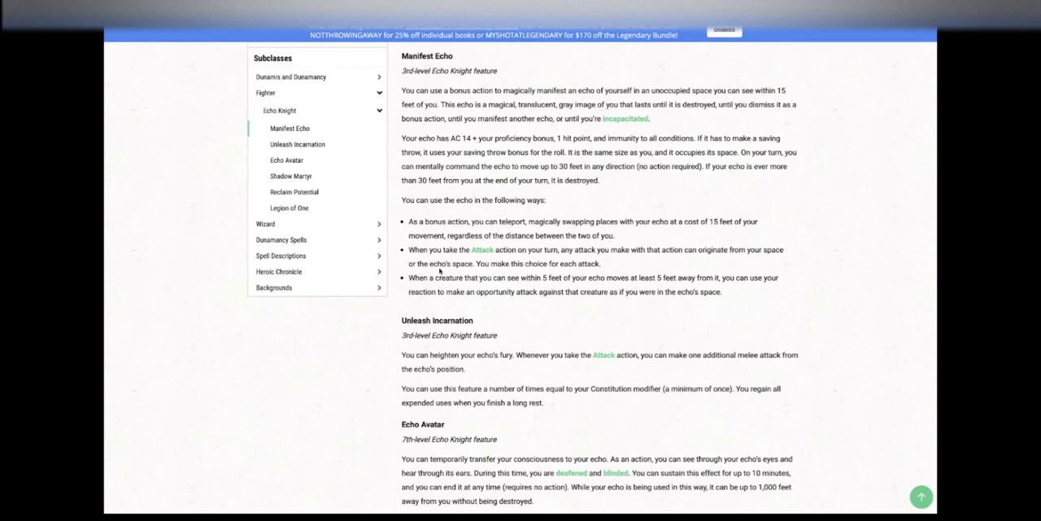
- Scroll on through Echo Avatar, Shadow Martyr and Reclaim Potential to the Legion of One heading
{"action": "scroll", "scroll_direction": "down", "scroll_amount": 3}
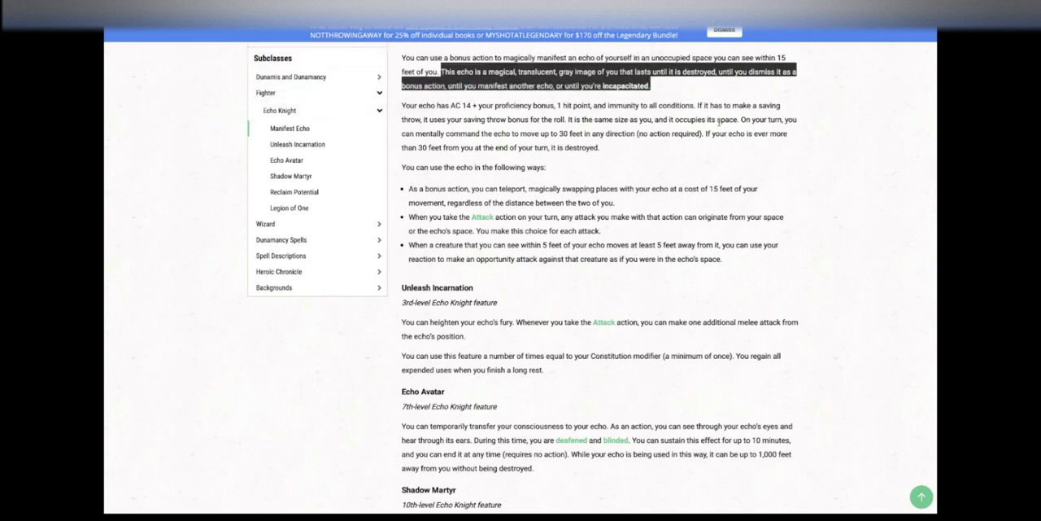
{"action": "mouse_move", "coordinate": [610, 144]}
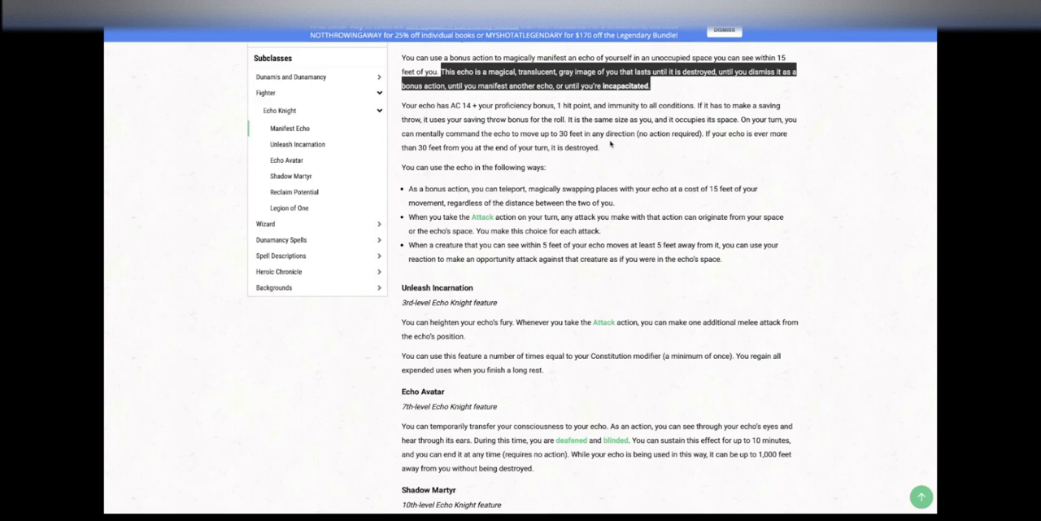
{"action": "scroll", "scroll_direction": "down", "scroll_amount": 3}
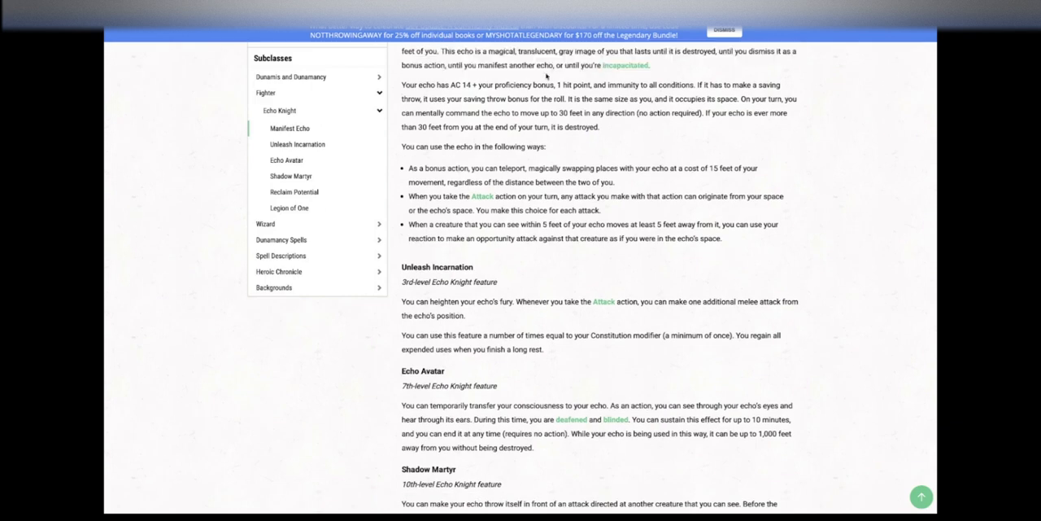
{"action": "scroll", "scroll_direction": "down", "scroll_amount": 3}
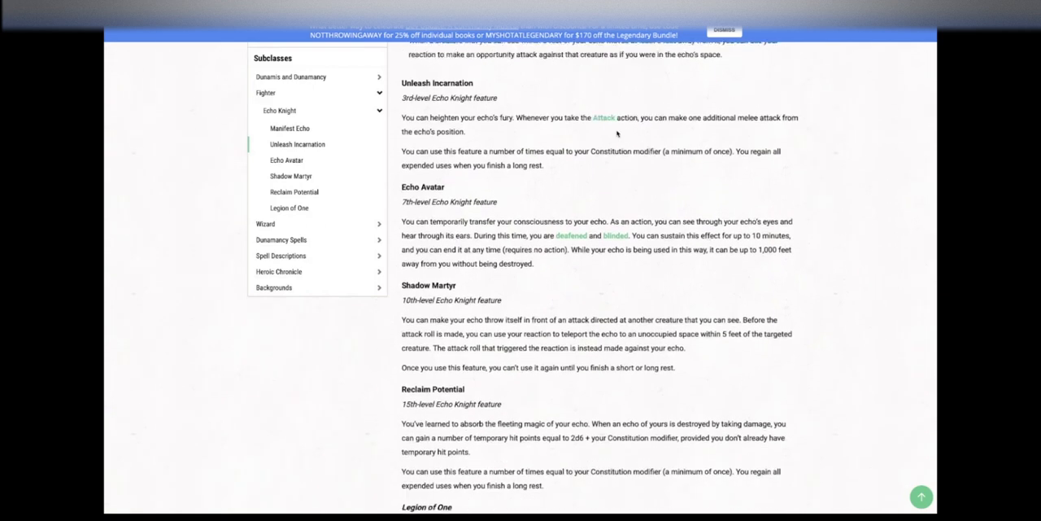
- Scroll slightly below Reclaim Potential to begin reading Legion of One's two-echo description
{"action": "scroll", "scroll_direction": "down", "scroll_amount": 3}
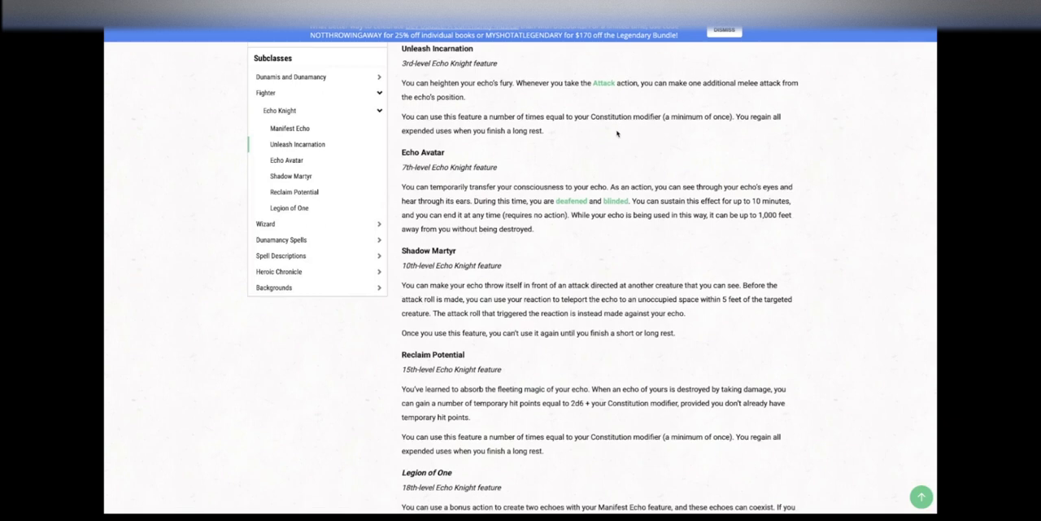
{"action": "scroll", "scroll_direction": "down", "scroll_amount": 3}
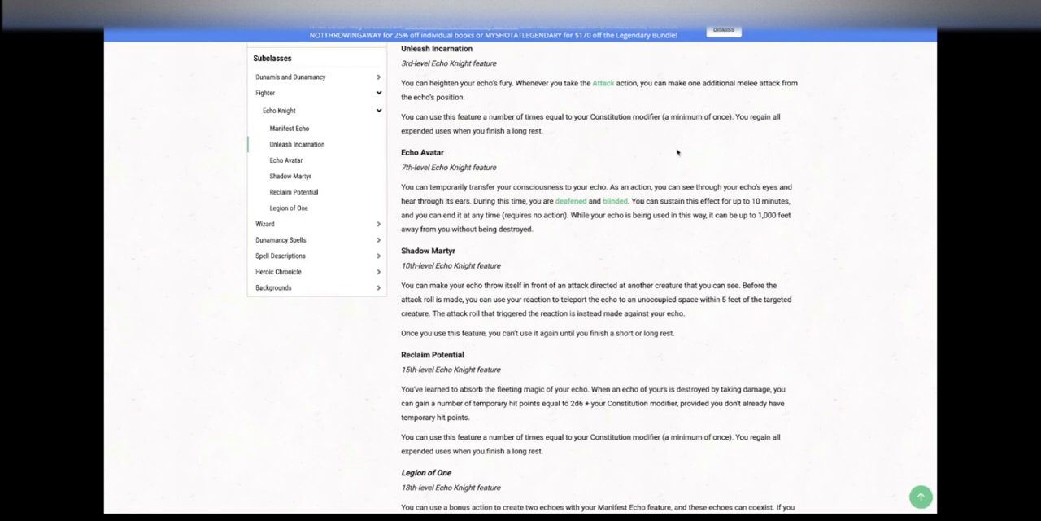
{"action": "scroll", "scroll_direction": "down", "scroll_amount": 3}
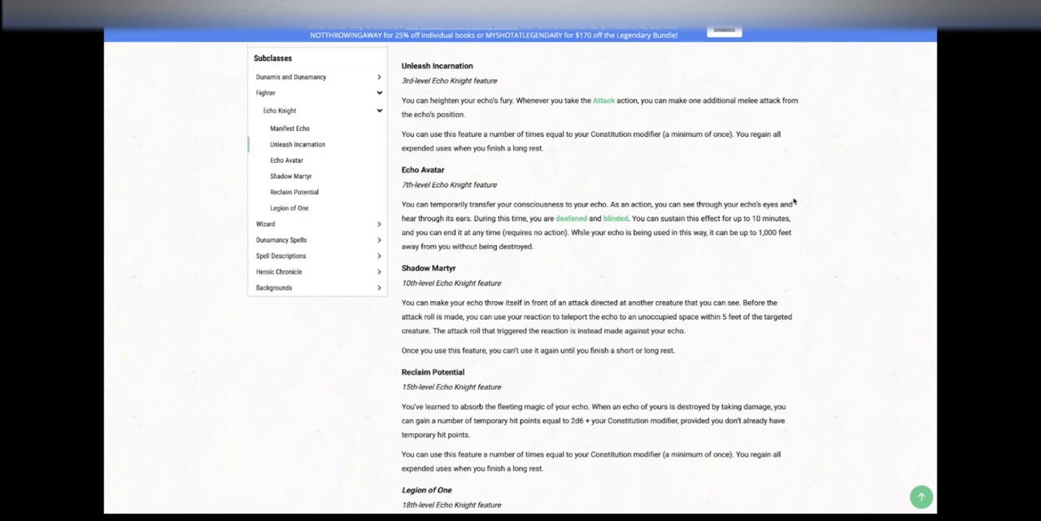
{"action": "scroll", "scroll_direction": "down", "scroll_amount": 3}
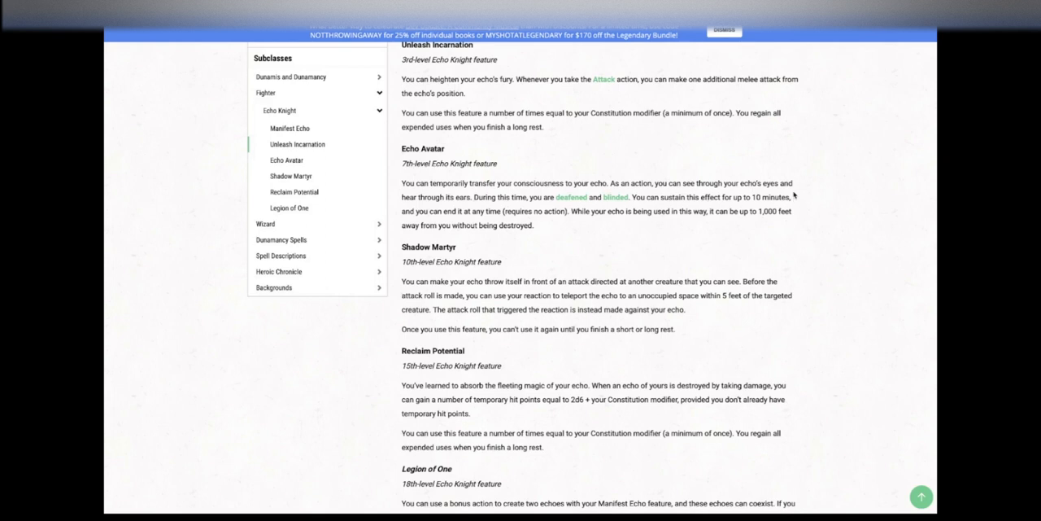
{"action": "mouse_move", "coordinate": [525, 150]}
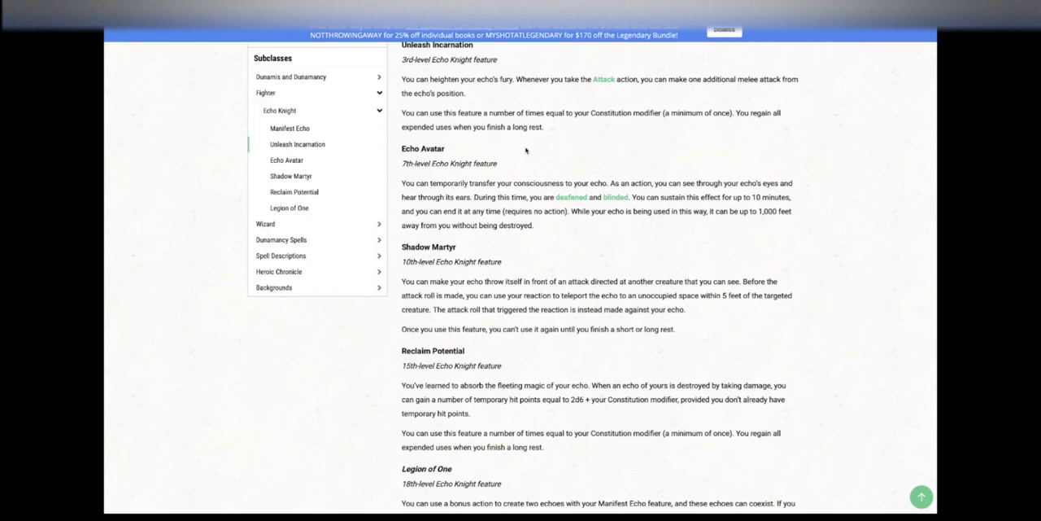
{"action": "scroll", "scroll_direction": "down", "scroll_amount": 3}
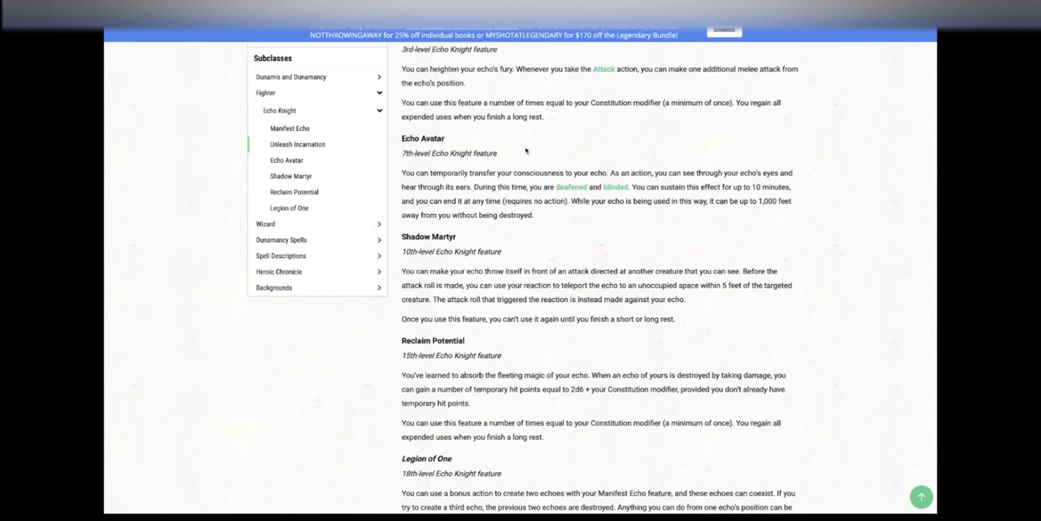
{"action": "mouse_move", "coordinate": [553, 161]}
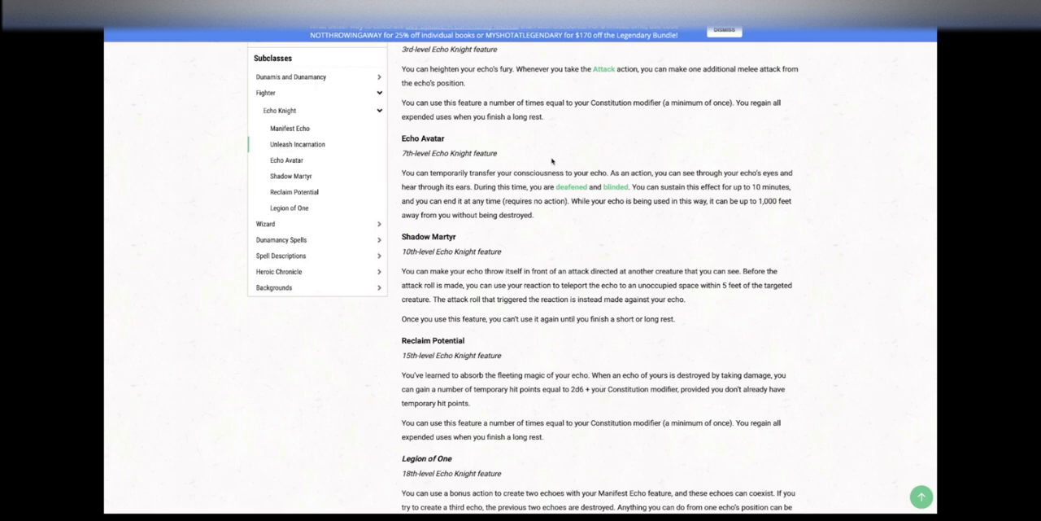
- Read Legion of One to its end, including regaining Unleash Incarnation, until the Wizard section starts
{"action": "scroll", "scroll_direction": "down", "scroll_amount": 3}
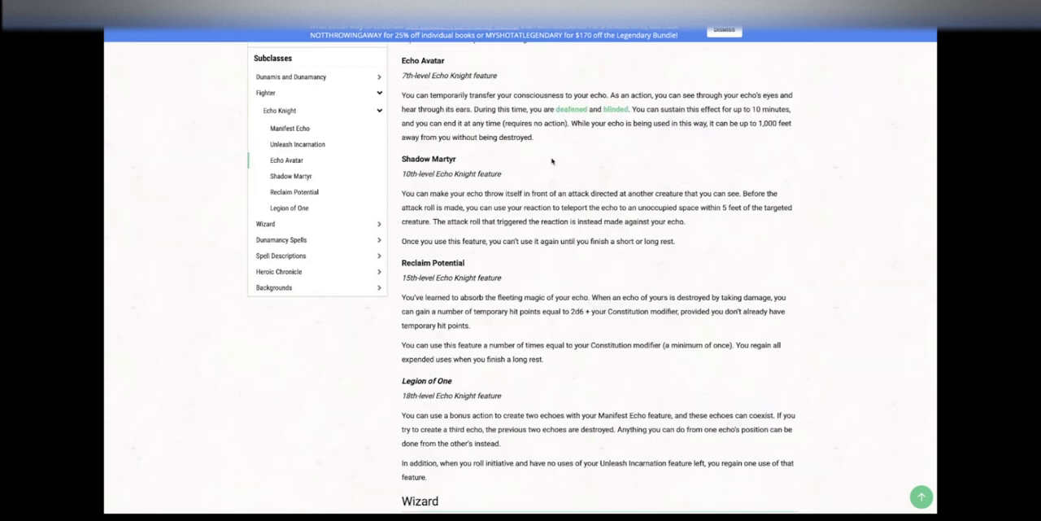
{"action": "scroll", "scroll_direction": "down", "scroll_amount": 3}
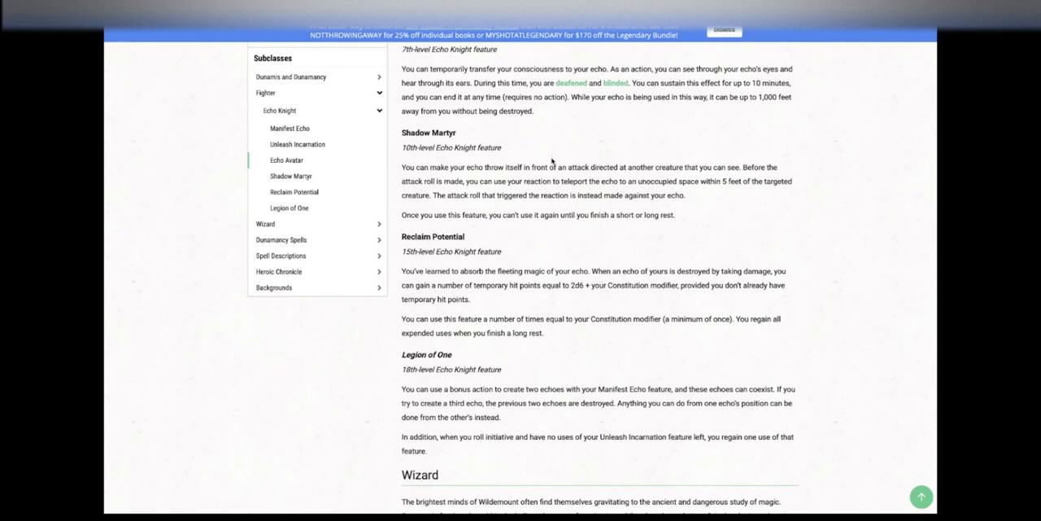
{"action": "scroll", "scroll_direction": "down", "scroll_amount": 3}
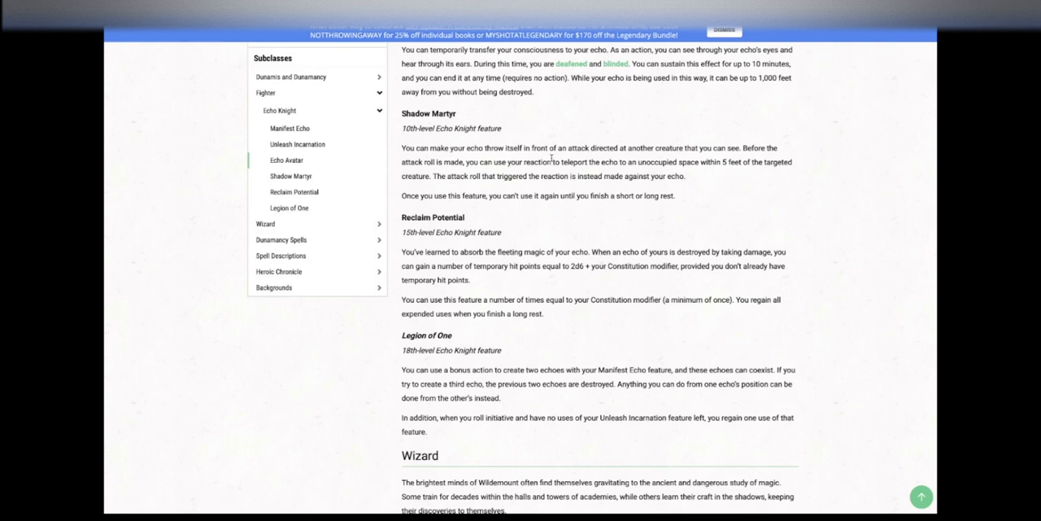
{"action": "scroll", "scroll_direction": "down", "scroll_amount": 3}
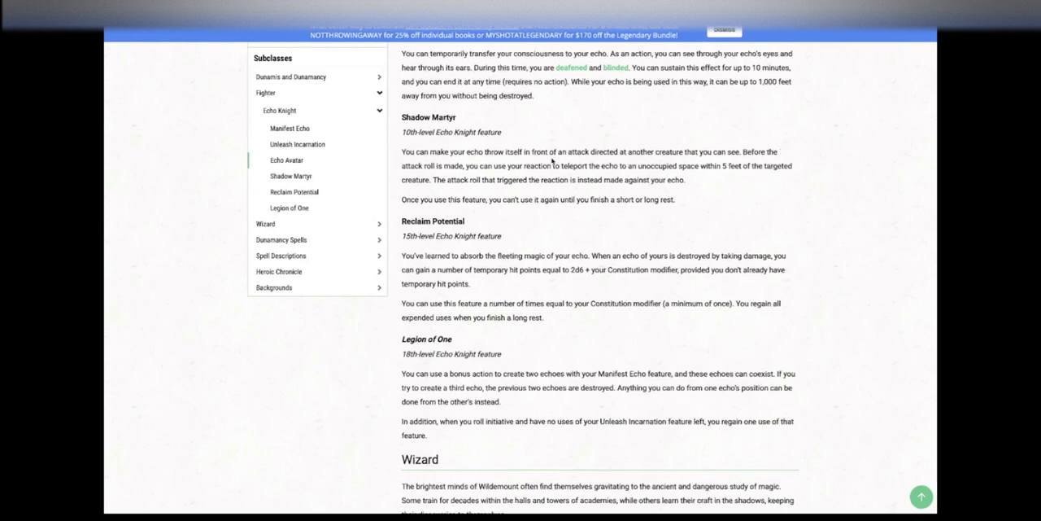
{"action": "scroll", "scroll_direction": "down", "scroll_amount": 3}
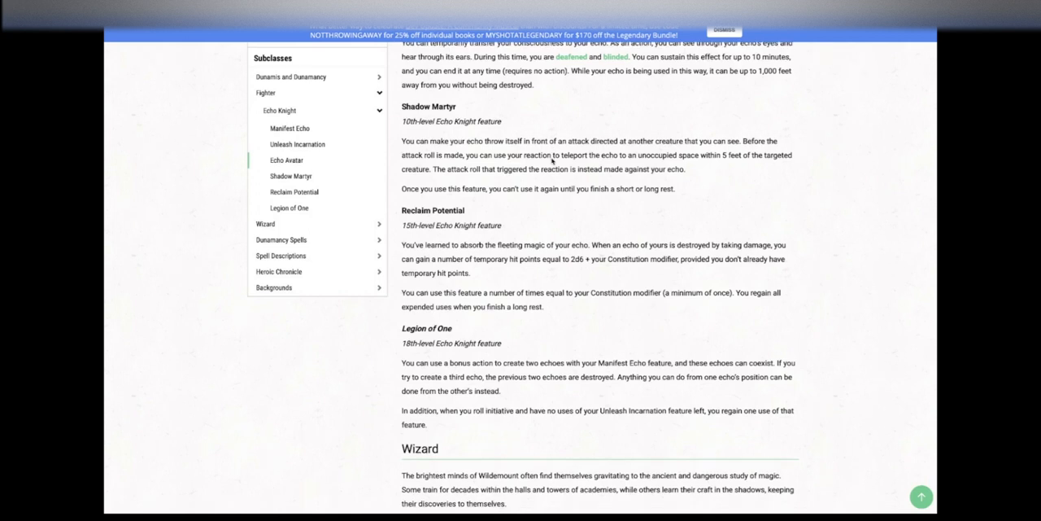
{"action": "scroll", "scroll_direction": "down", "scroll_amount": 3}
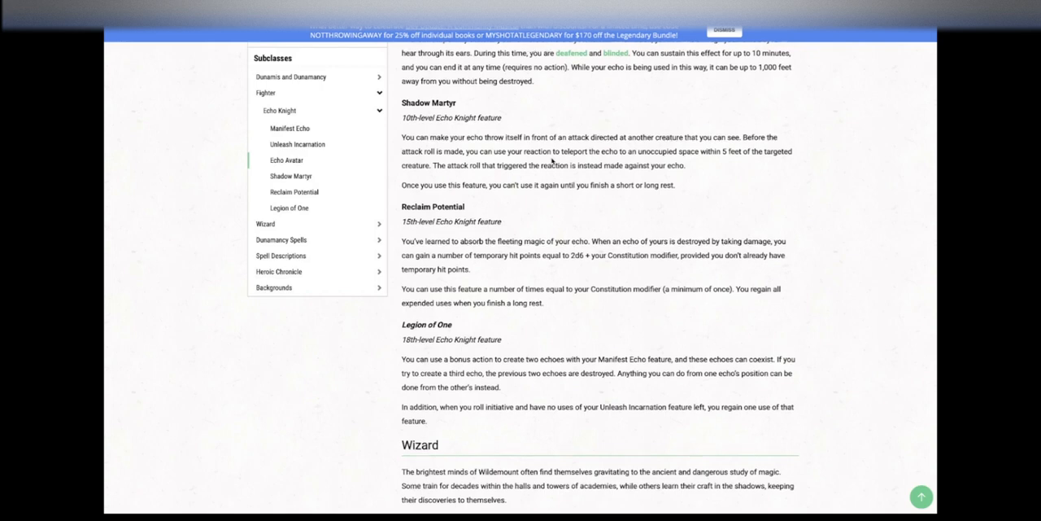
{"action": "scroll", "scroll_direction": "down", "scroll_amount": 3}
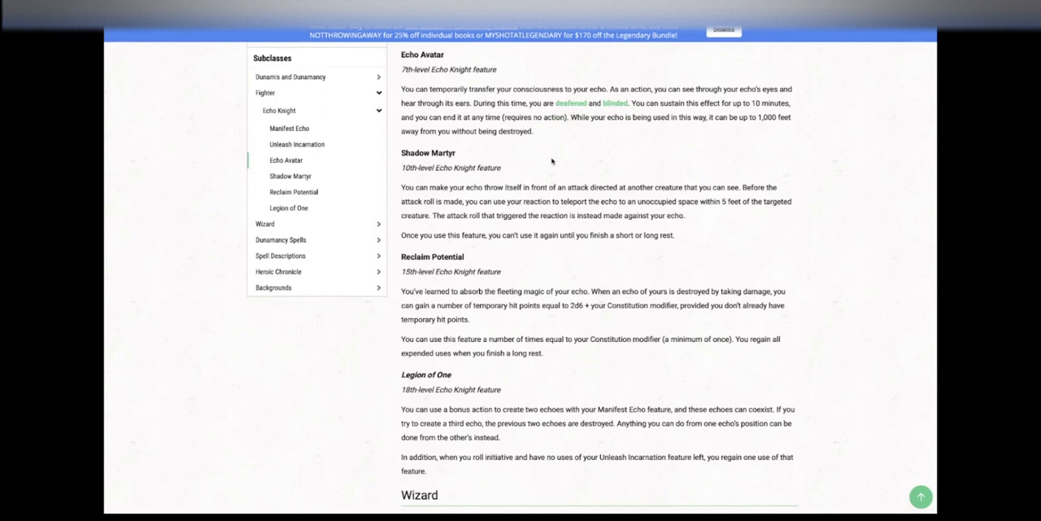
{"action": "scroll", "scroll_direction": "down", "scroll_amount": 3}
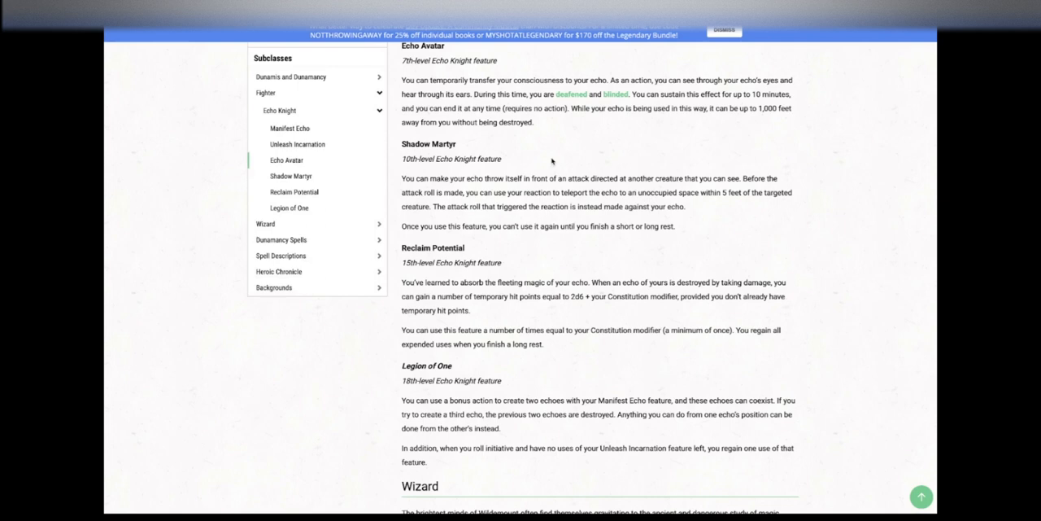
{"action": "scroll", "scroll_direction": "down", "scroll_amount": 3}
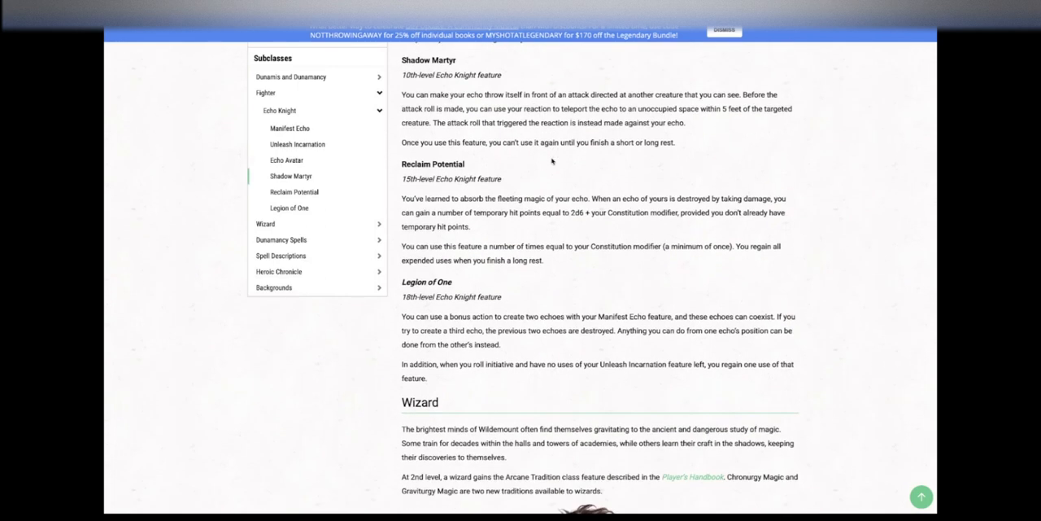
{"action": "scroll", "scroll_direction": "down", "scroll_amount": 3}
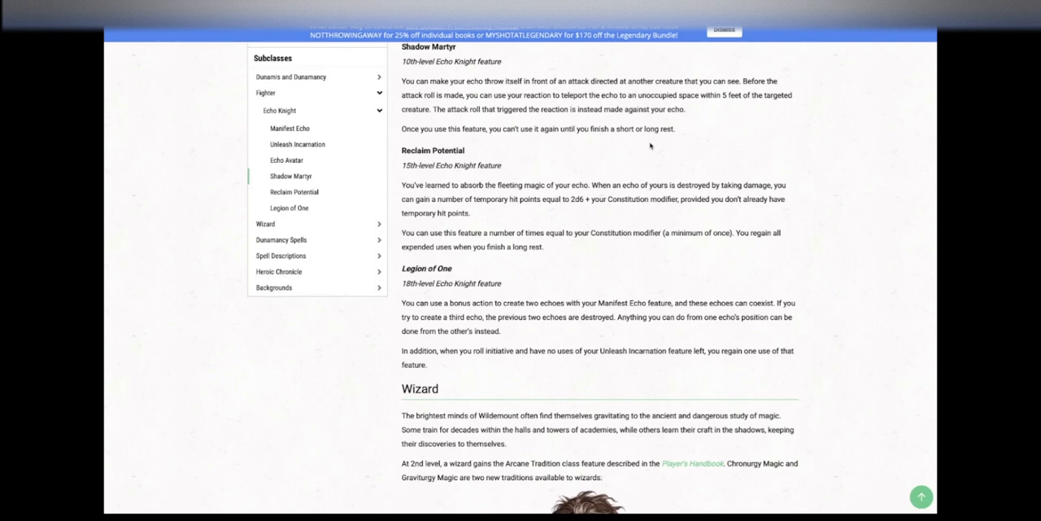
{"action": "scroll", "scroll_direction": "down", "scroll_amount": 3}
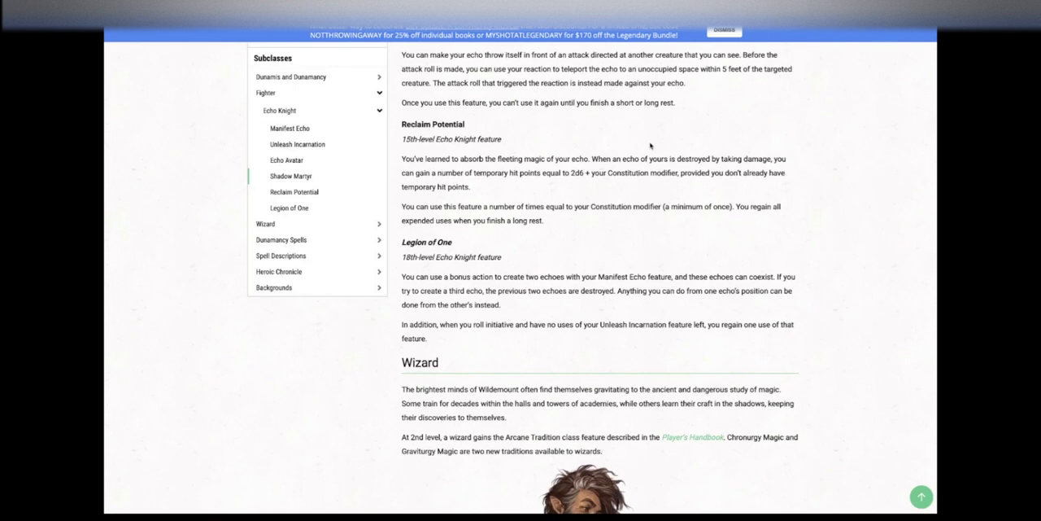
{"action": "mouse_move", "coordinate": [626, 144]}
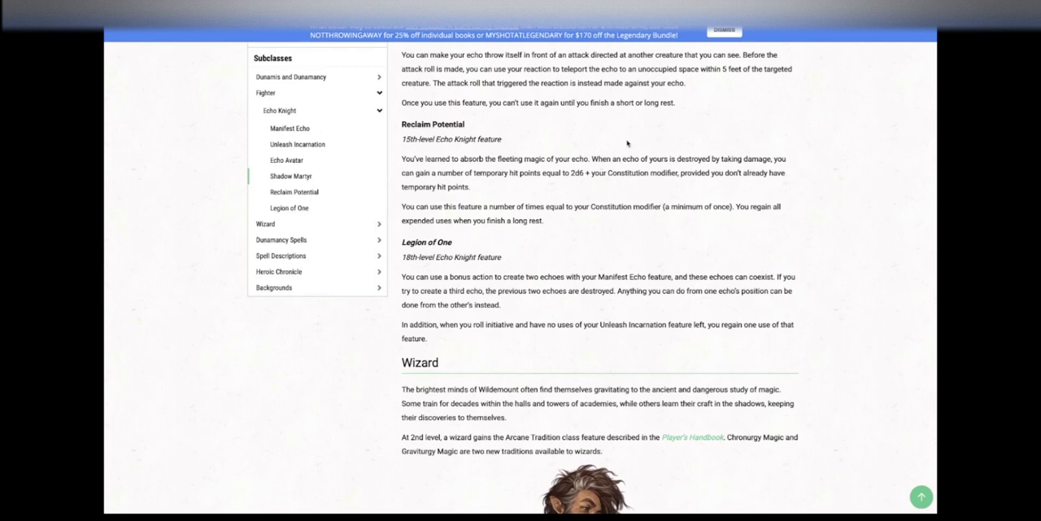
{"action": "mouse_move", "coordinate": [644, 123]}
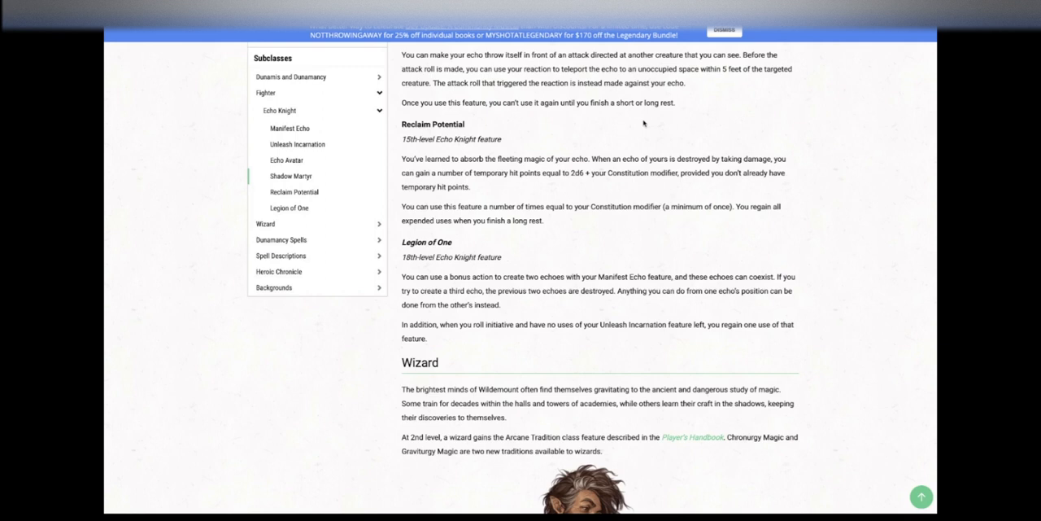
{"action": "mouse_move", "coordinate": [579, 132]}
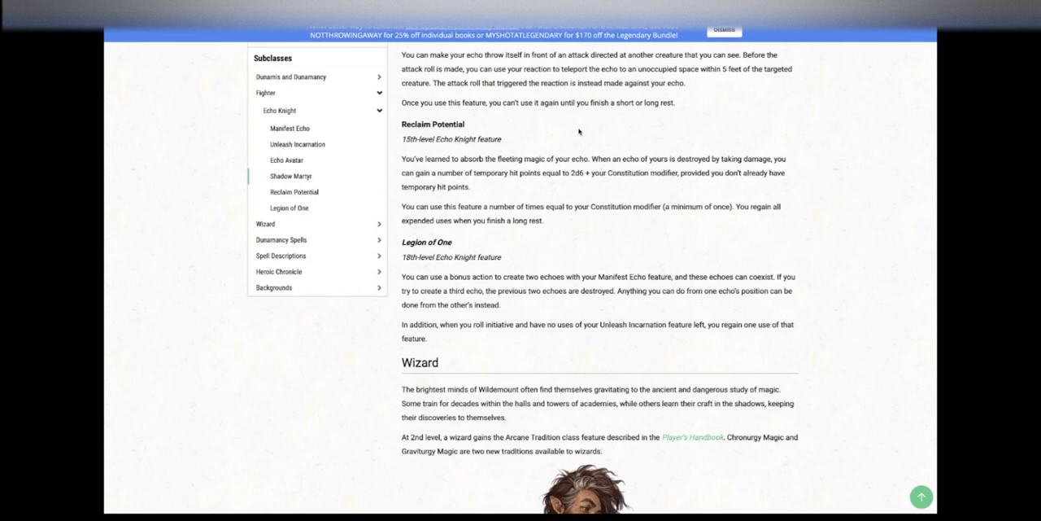
{"action": "mouse_move", "coordinate": [582, 125]}
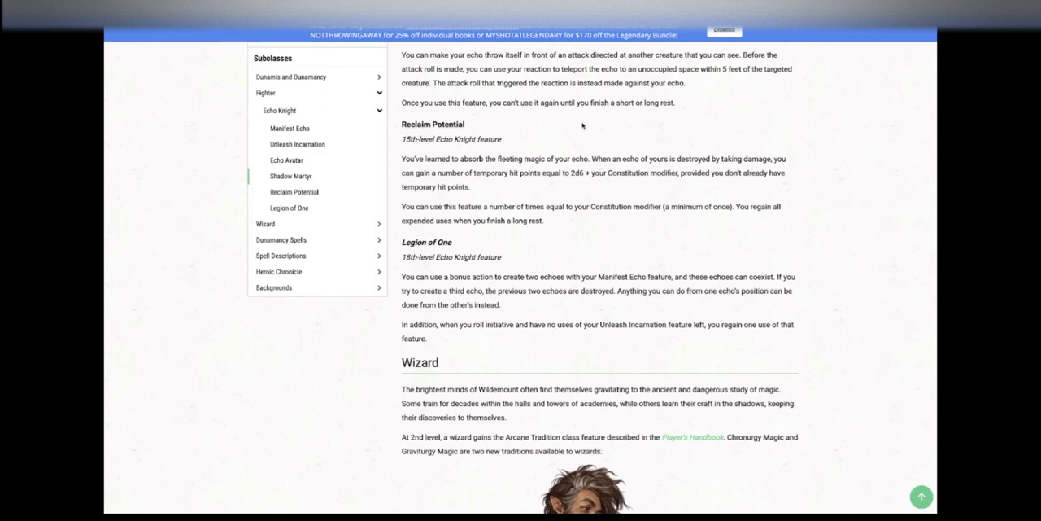
{"action": "scroll", "scroll_direction": "down", "scroll_amount": 3}
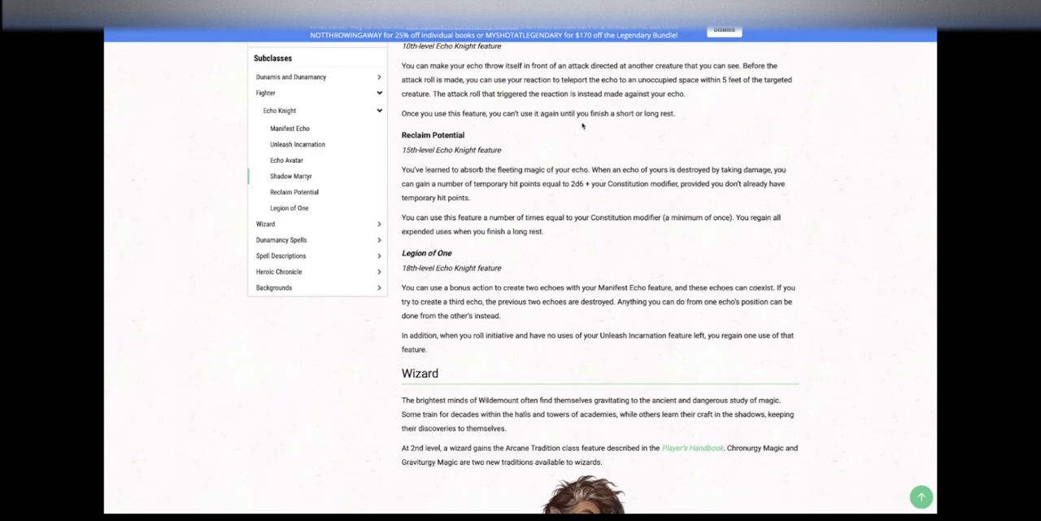
{"action": "scroll", "scroll_direction": "down", "scroll_amount": 3}
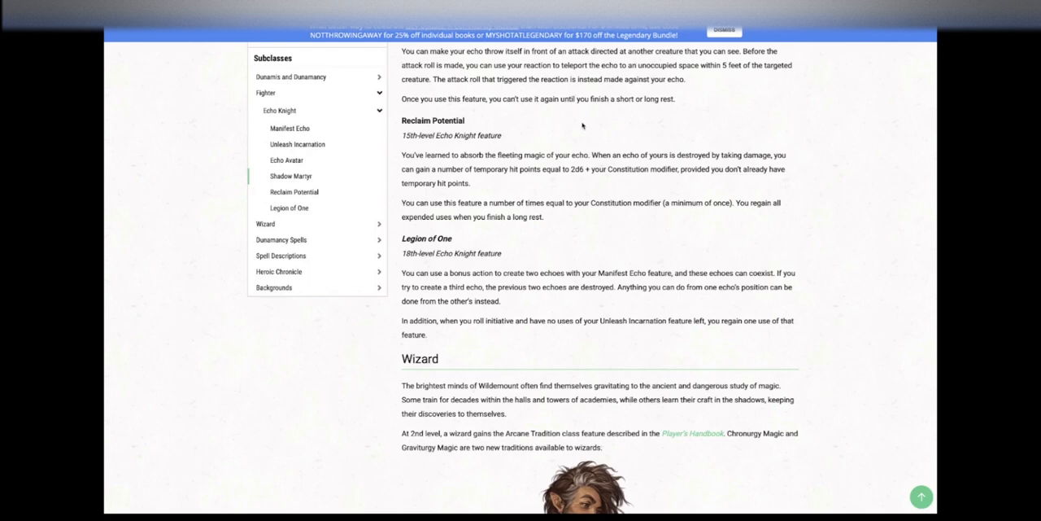
- Scroll to the Wizard introduction where the gnome wizard reading a book appears
{"action": "scroll", "scroll_direction": "down", "scroll_amount": 3}
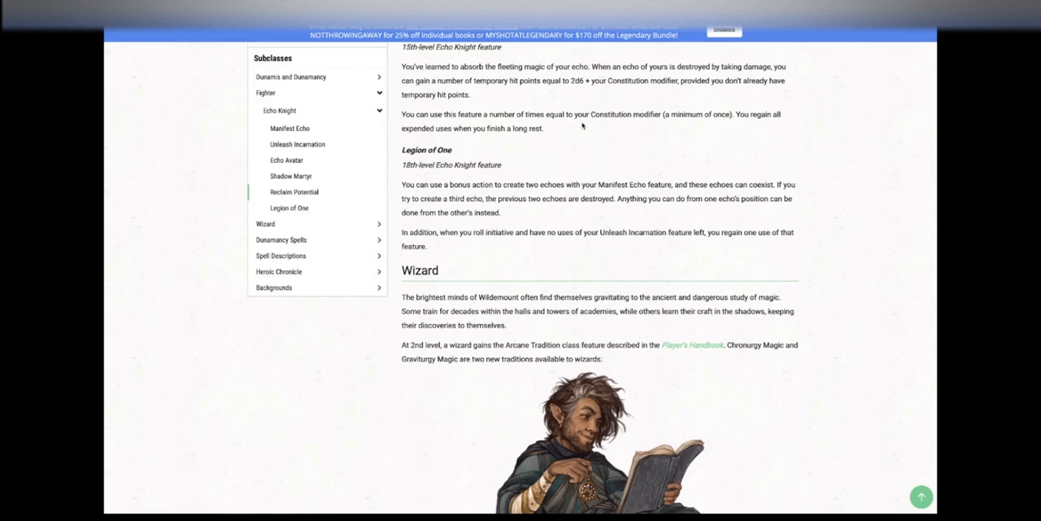
- Bring the full Chronurgy wizard illustration and the start of Chronurgy Magic into view
{"action": "scroll", "scroll_direction": "down", "scroll_amount": 3}
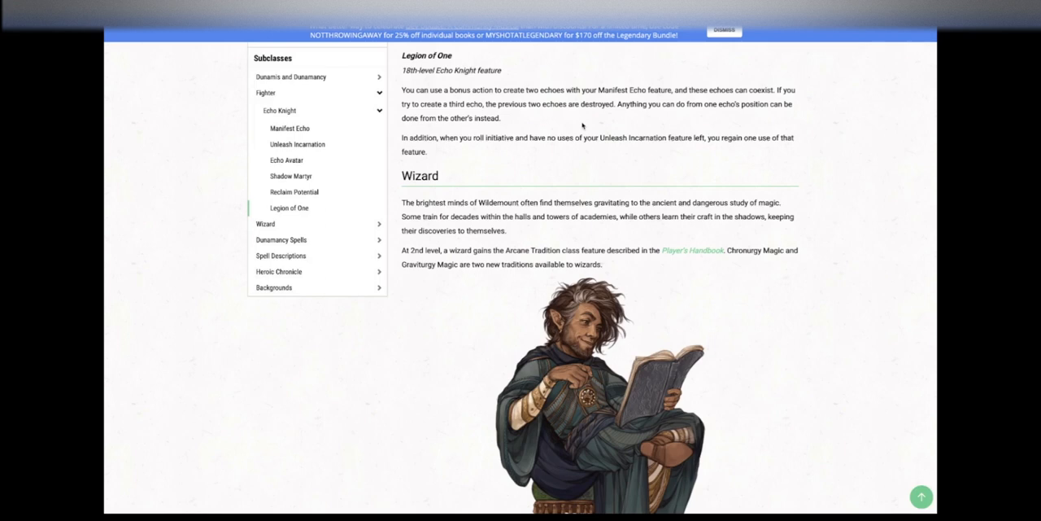
{"action": "scroll", "scroll_direction": "down", "scroll_amount": 3}
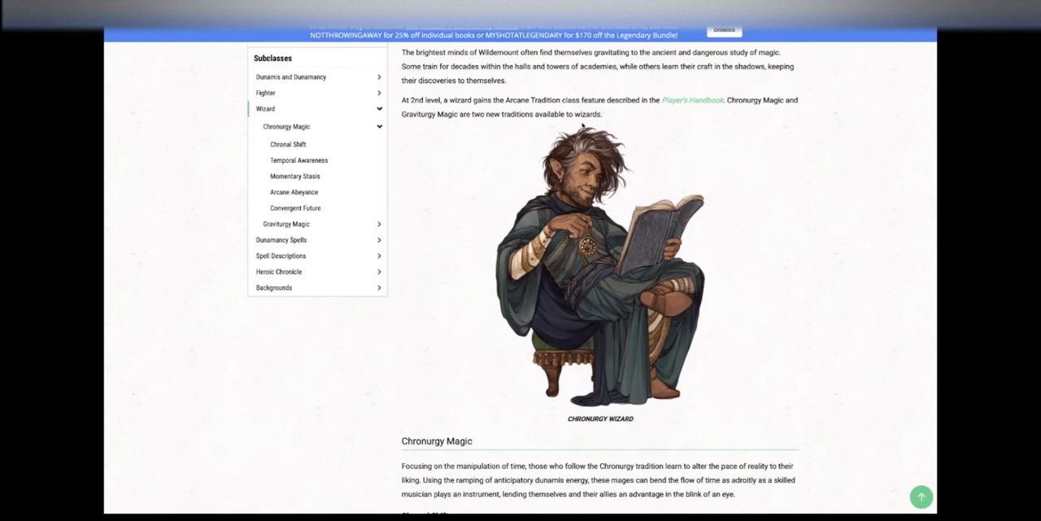
- Read Chronurgy Magic's Chronal Shift and Temporal Awareness, reaching the start of Momentary Stasis
{"action": "scroll", "scroll_direction": "down", "scroll_amount": 3}
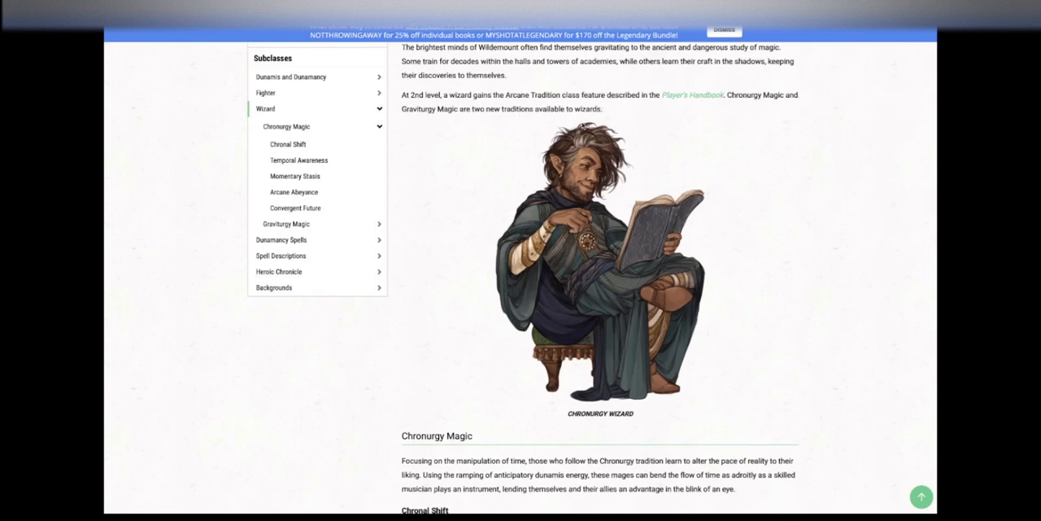
{"action": "scroll", "scroll_direction": "down", "scroll_amount": 3}
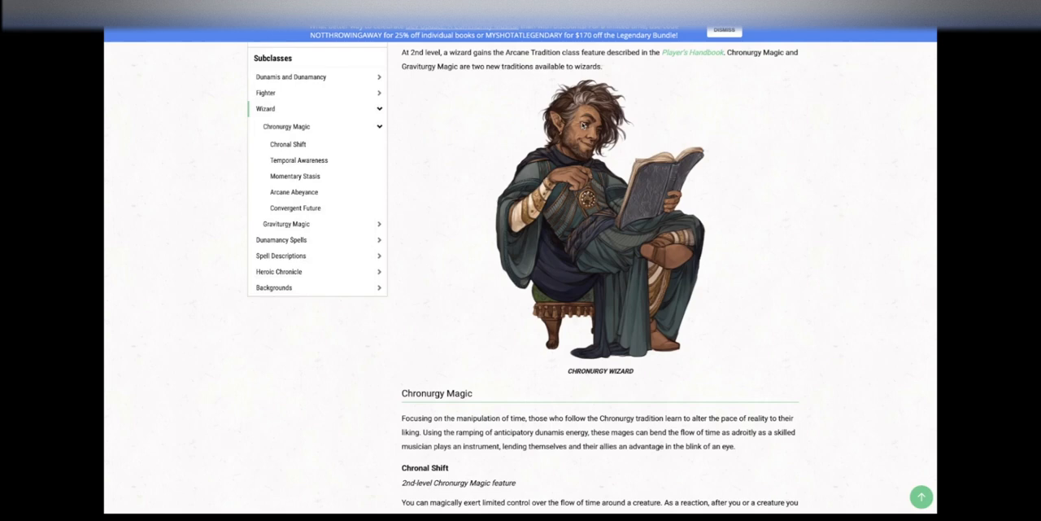
{"action": "scroll", "scroll_direction": "down", "scroll_amount": 3}
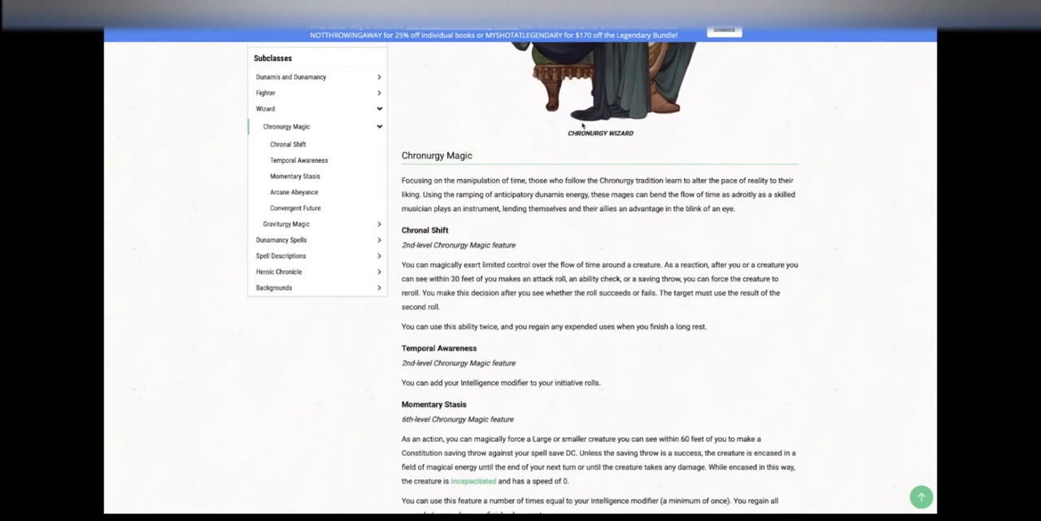
- Read Momentary Stasis, Arcane Abeyance and Convergent Future with its exhaustion cost
{"action": "scroll", "scroll_direction": "down", "scroll_amount": 3}
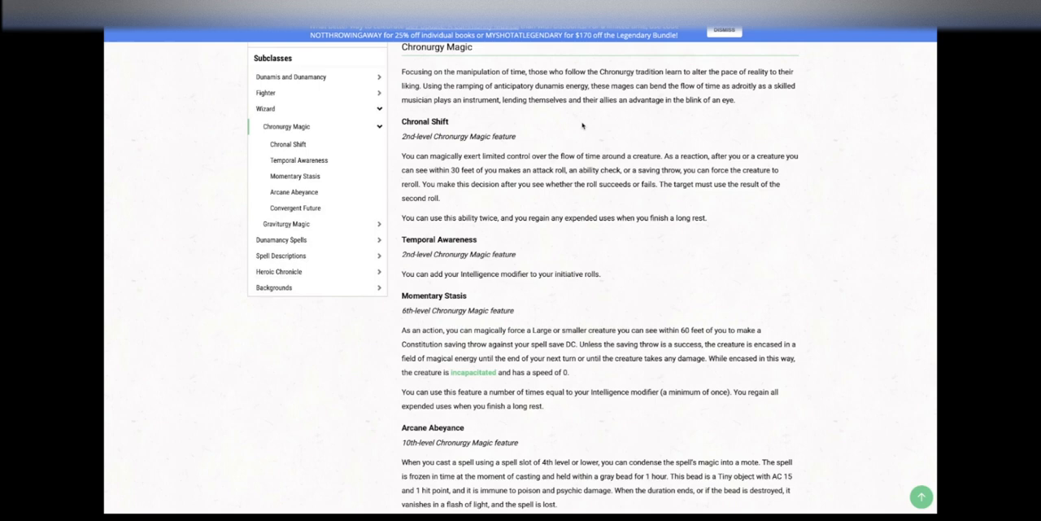
{"action": "scroll", "scroll_direction": "down", "scroll_amount": 3}
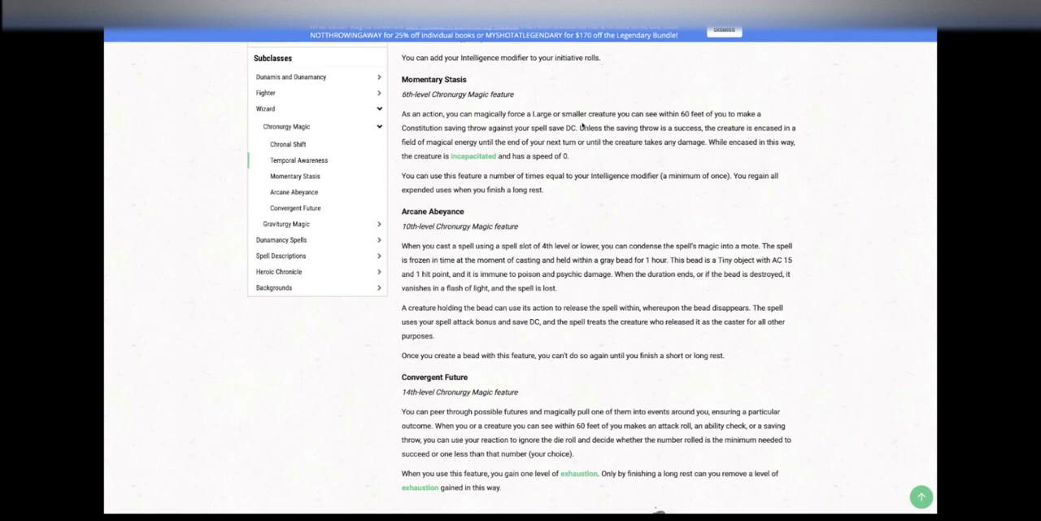
{"action": "mouse_move", "coordinate": [689, 197]}
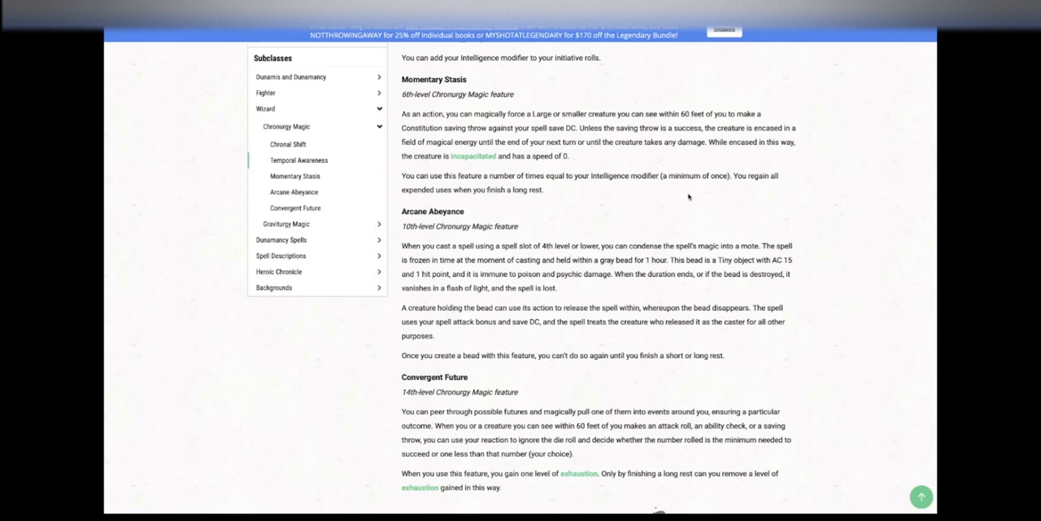
{"action": "scroll", "scroll_direction": "down", "scroll_amount": 3}
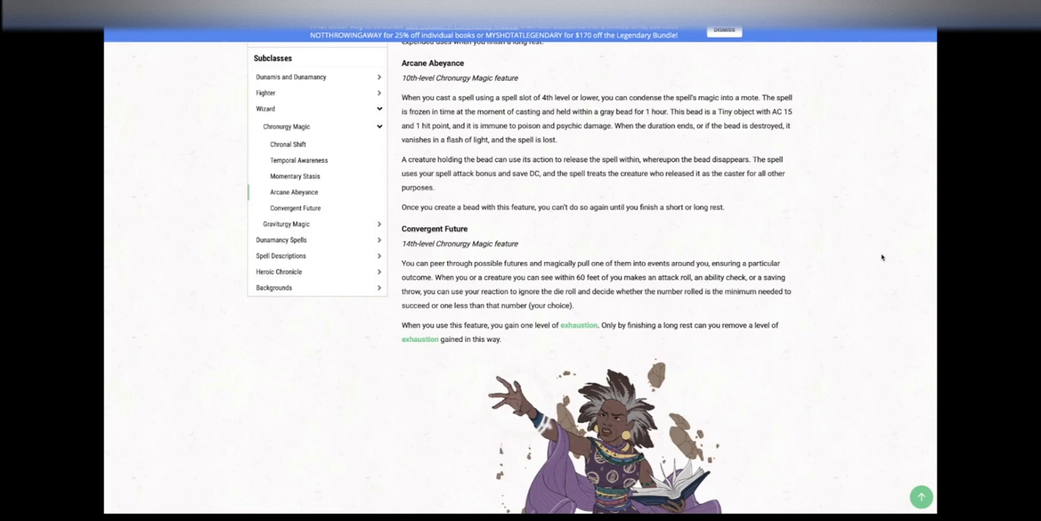
{"action": "scroll", "scroll_direction": "down", "scroll_amount": 3}
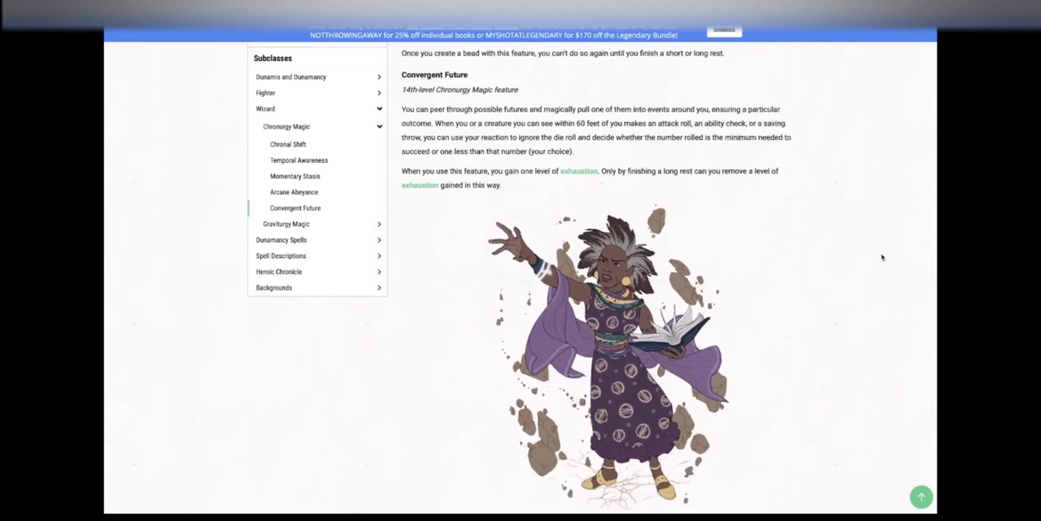
{"action": "scroll", "scroll_direction": "down", "scroll_amount": 3}
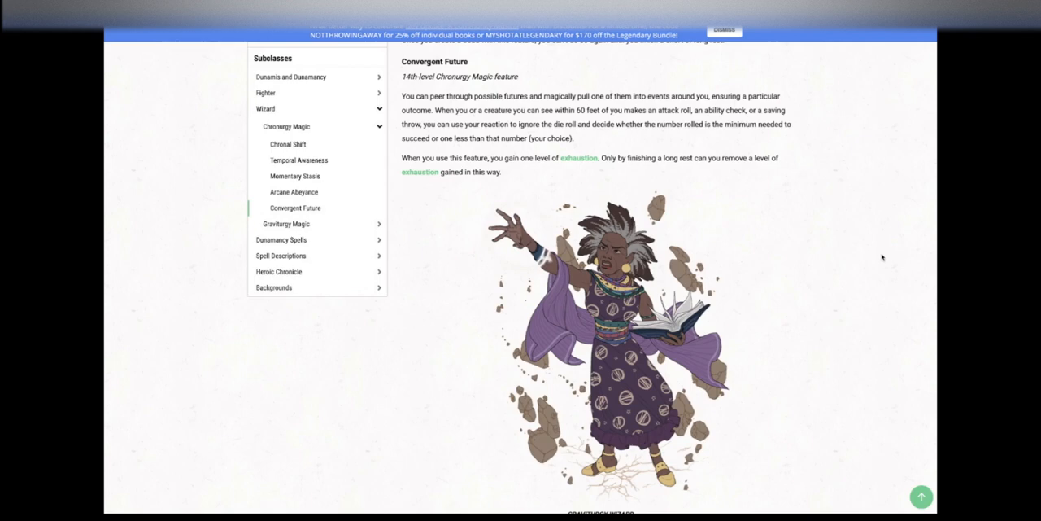
{"action": "mouse_move", "coordinate": [816, 171]}
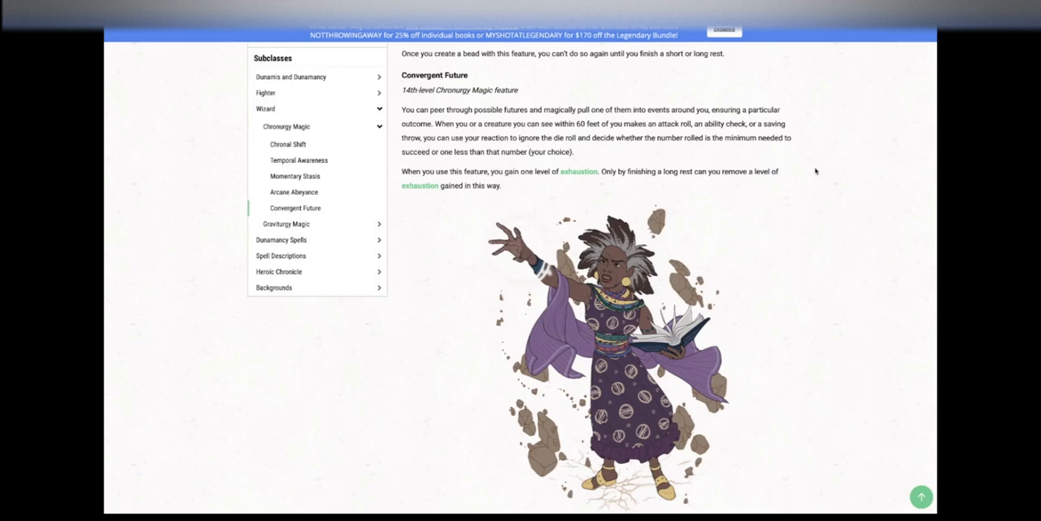
{"action": "mouse_move", "coordinate": [798, 126]}
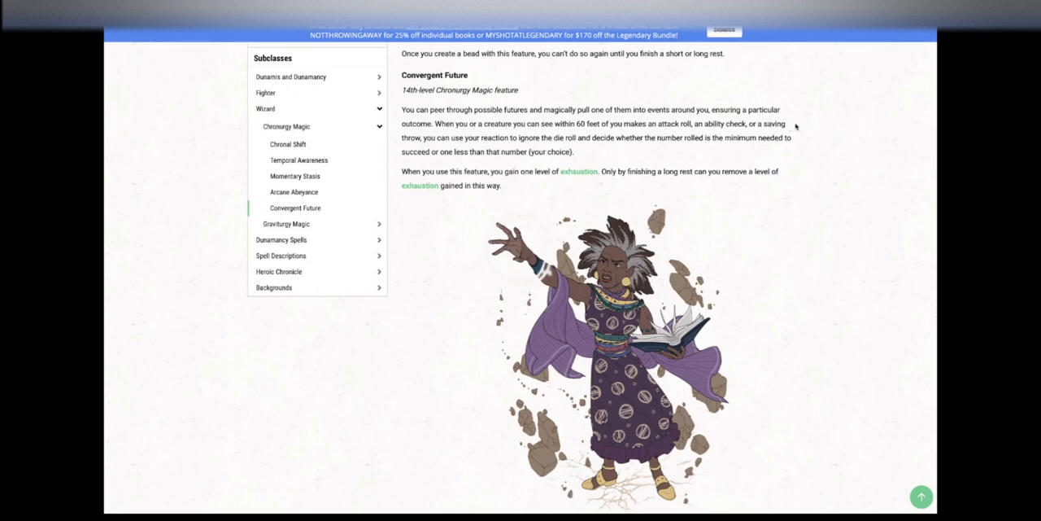
{"action": "scroll", "scroll_direction": "down", "scroll_amount": 3}
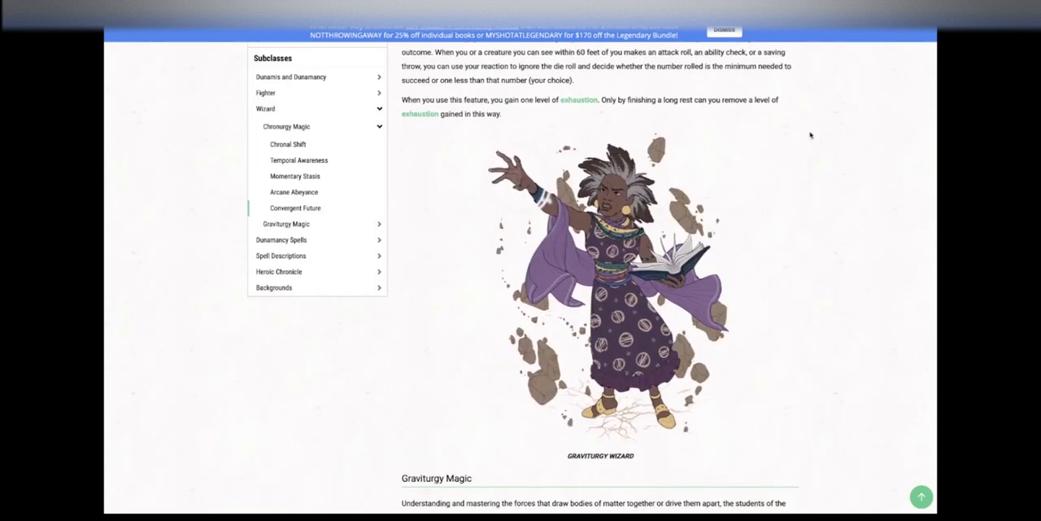
{"action": "scroll", "scroll_direction": "down", "scroll_amount": 3}
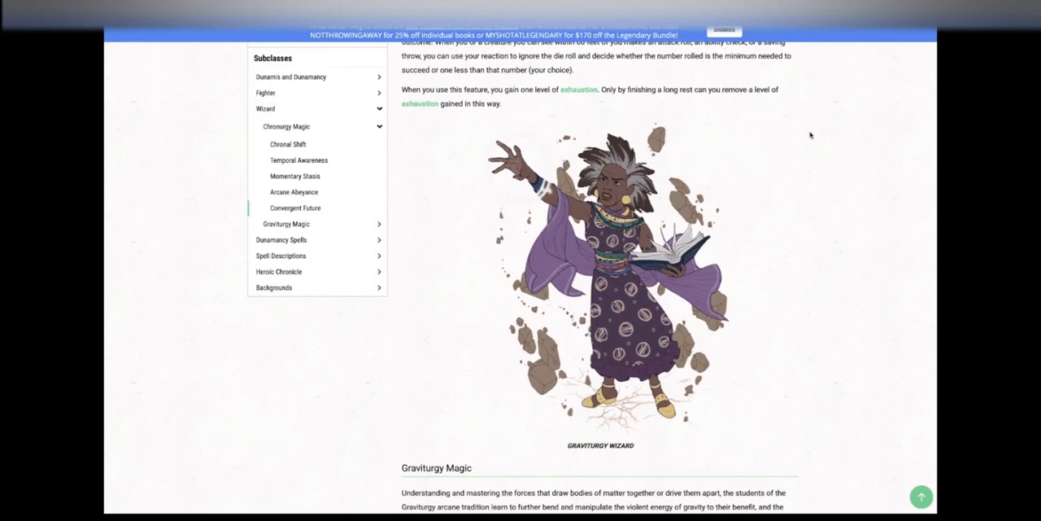
{"action": "scroll", "scroll_direction": "down", "scroll_amount": 3}
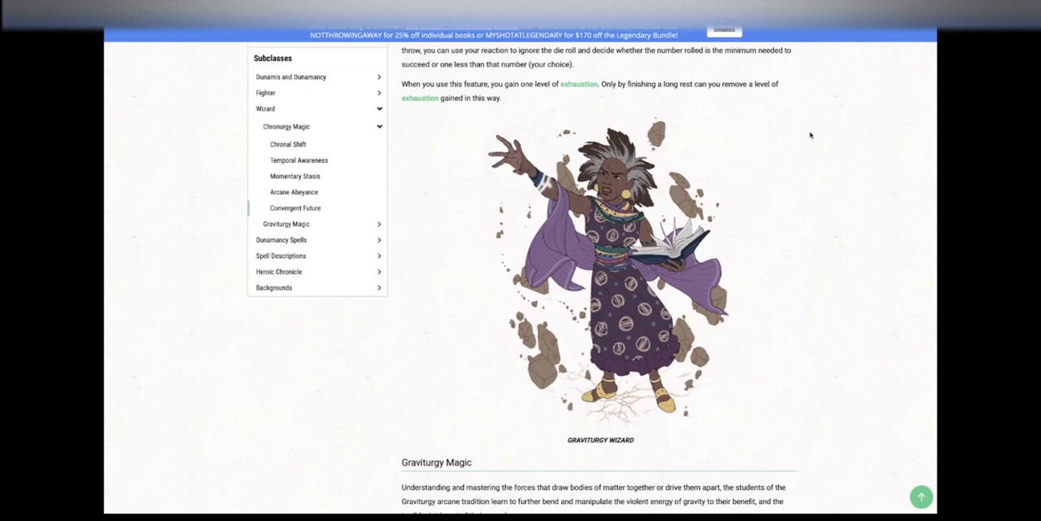
{"action": "scroll", "scroll_direction": "down", "scroll_amount": 3}
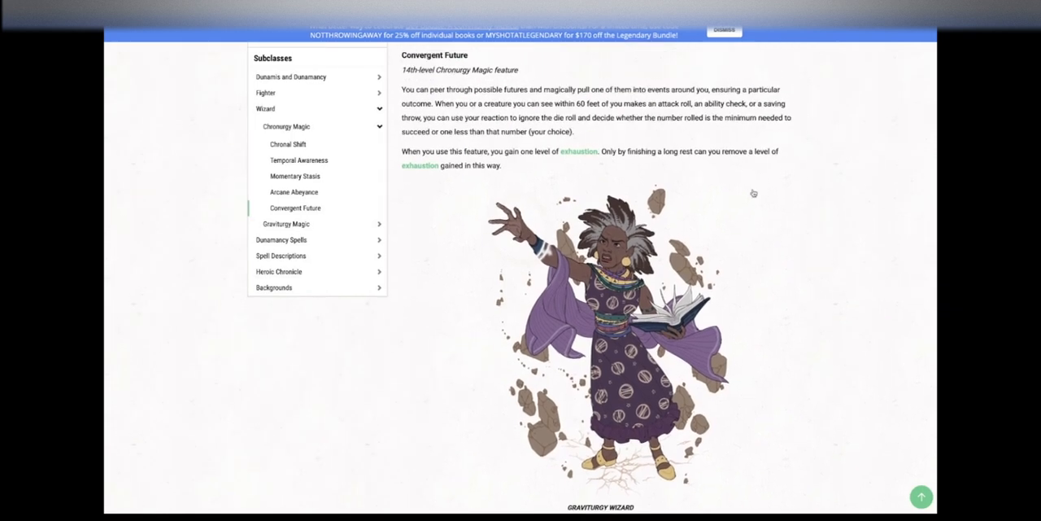
{"action": "scroll", "scroll_direction": "down", "scroll_amount": 3}
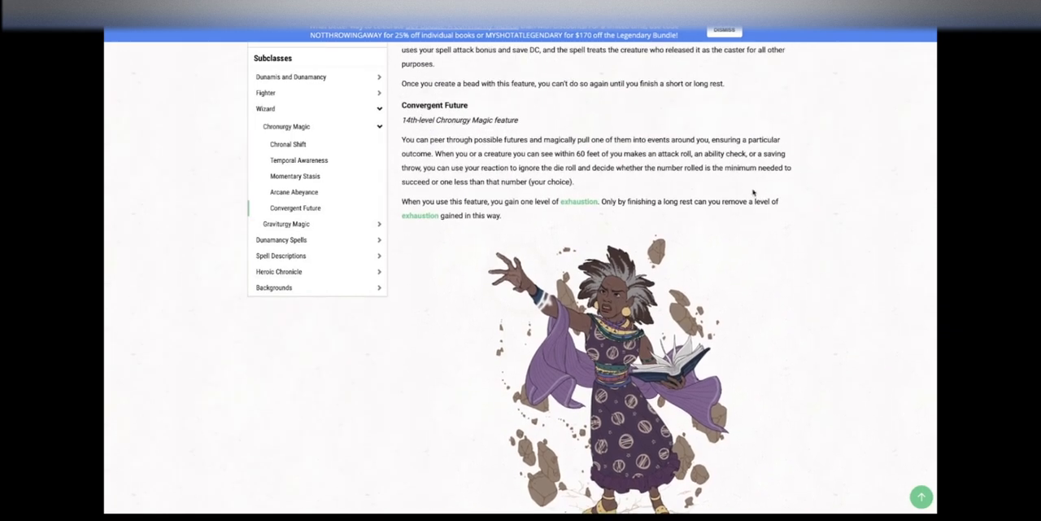
{"action": "left_click", "coordinate": [299, 159]}
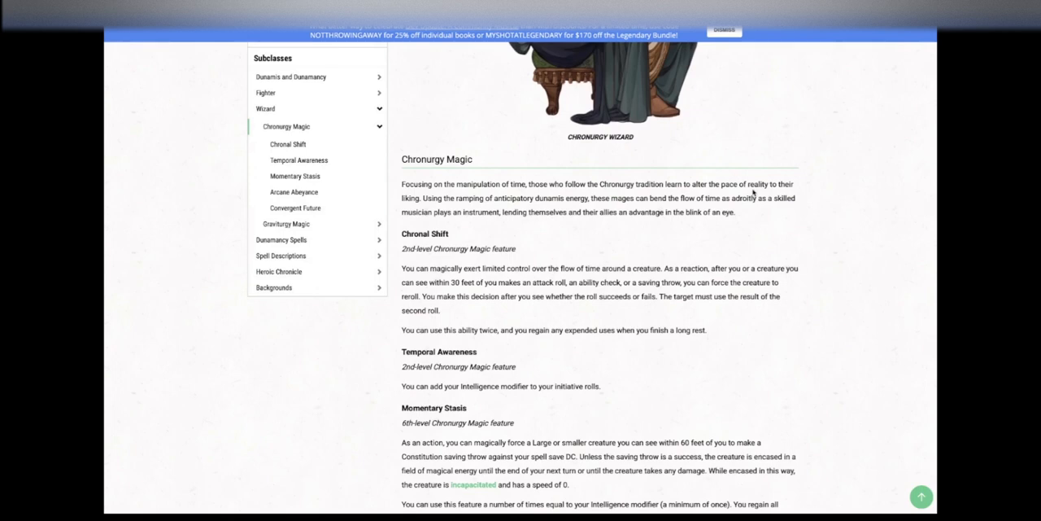
{"action": "scroll", "scroll_direction": "down", "scroll_amount": 3}
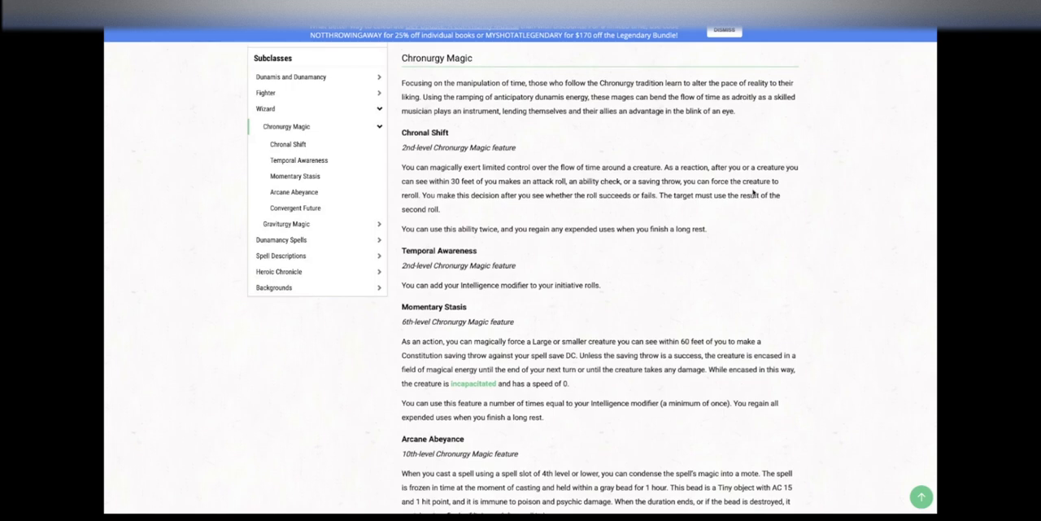
{"action": "scroll", "scroll_direction": "down", "scroll_amount": 3}
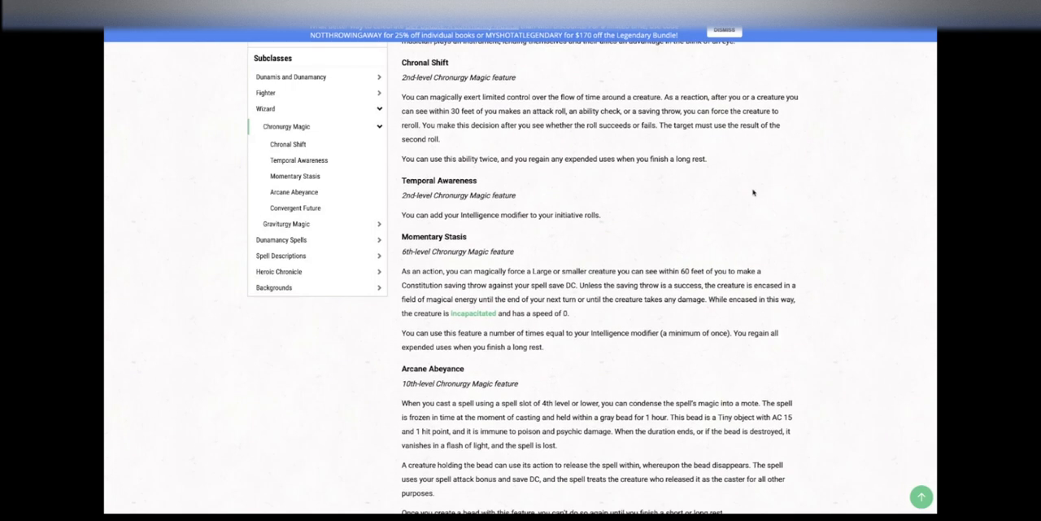
{"action": "scroll", "scroll_direction": "down", "scroll_amount": 3}
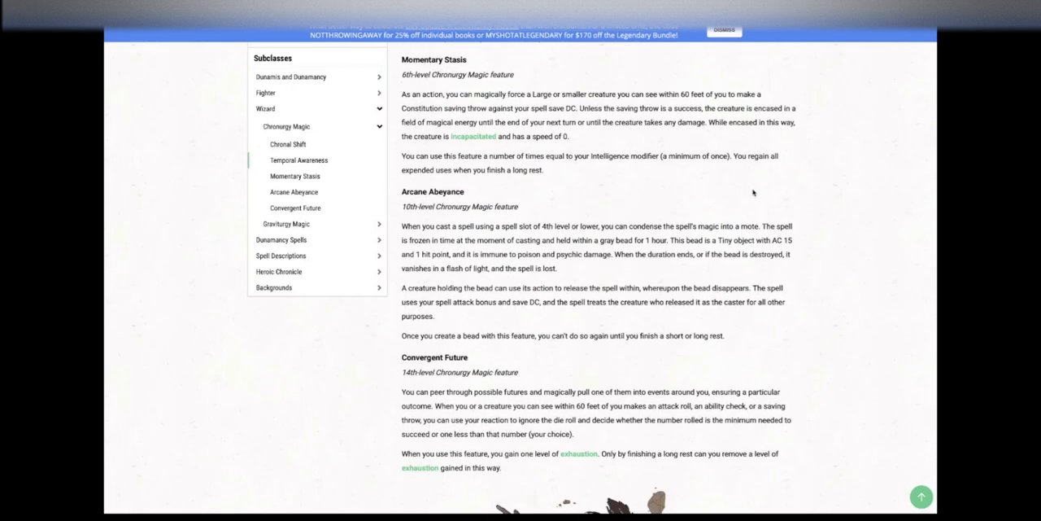
{"action": "mouse_move", "coordinate": [647, 123]}
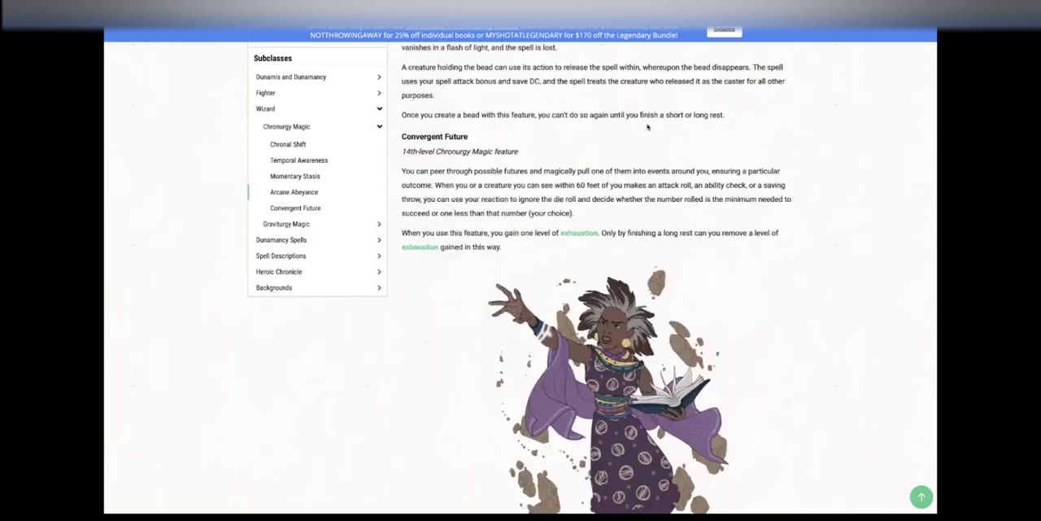
- Scroll to Graviturgy Magic's Adjust Density, Gravity Well, Violent Attraction and start of Event Horizon
{"action": "scroll", "scroll_direction": "down", "scroll_amount": 3}
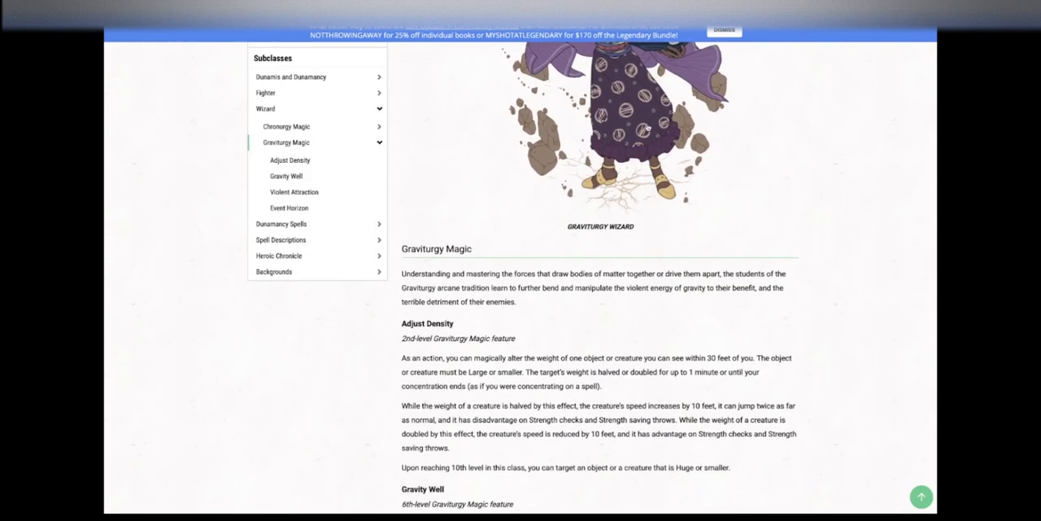
{"action": "scroll", "scroll_direction": "down", "scroll_amount": 3}
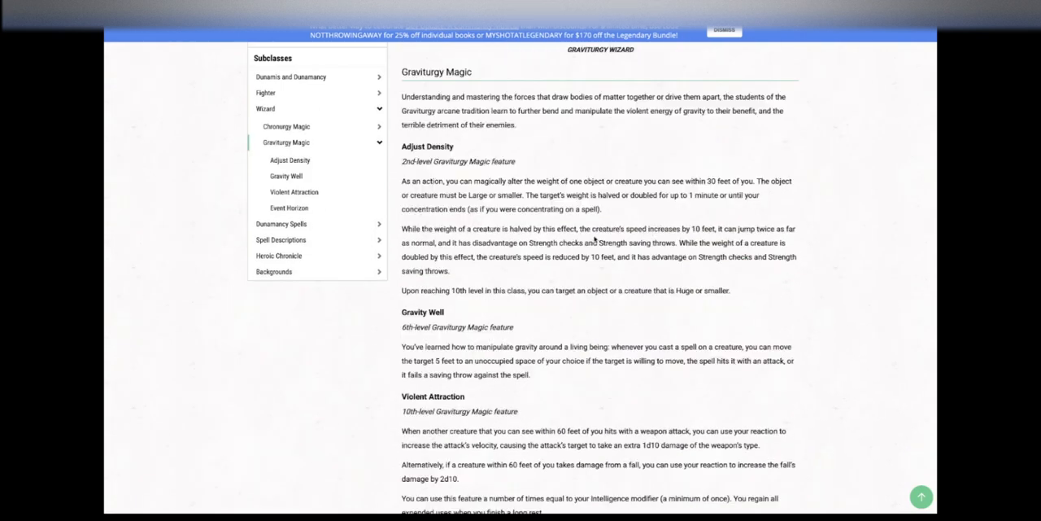
{"action": "scroll", "scroll_direction": "down", "scroll_amount": 3}
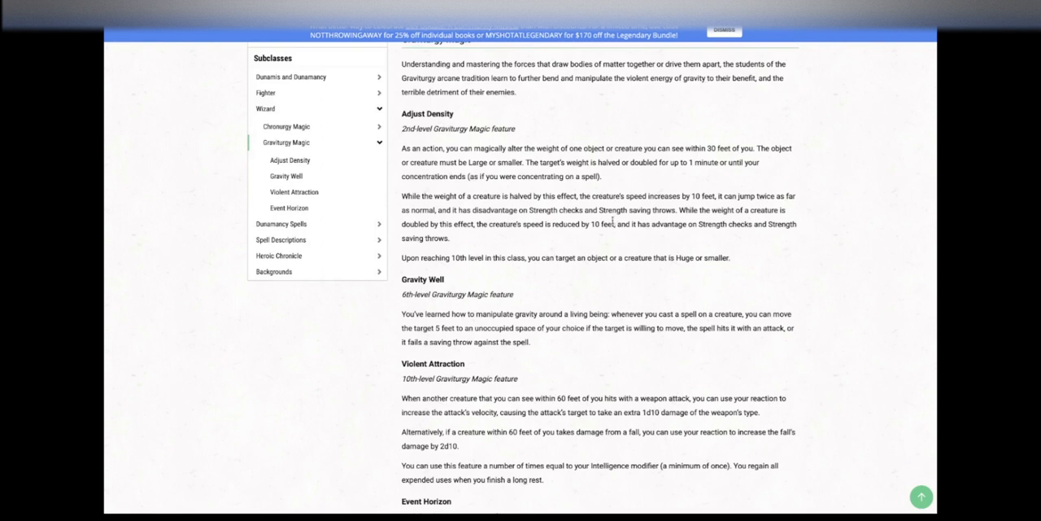
{"action": "scroll", "scroll_direction": "down", "scroll_amount": 3}
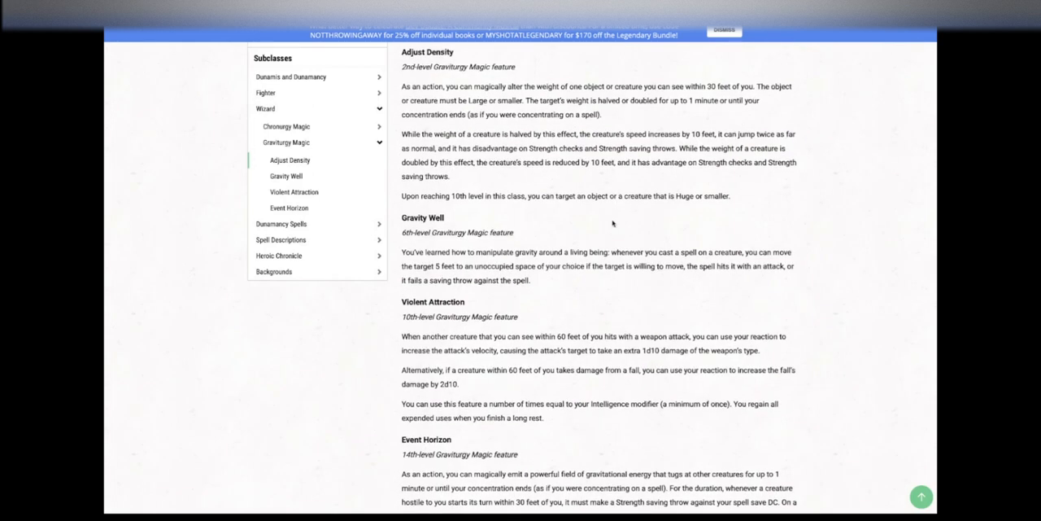
- Scroll past Violent Attraction and Event Horizon to reach the Dunamancy Spells heading
{"action": "scroll", "scroll_direction": "down", "scroll_amount": 3}
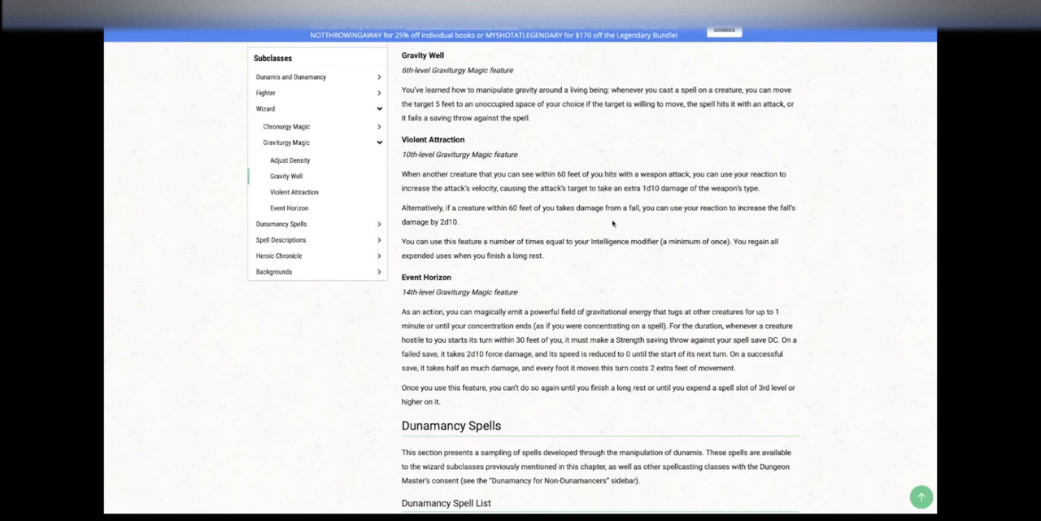
- Scroll to the Dunamancy Spell List showing cantrips and levels 1, 2 and 5–8
{"action": "scroll", "scroll_direction": "down", "scroll_amount": 3}
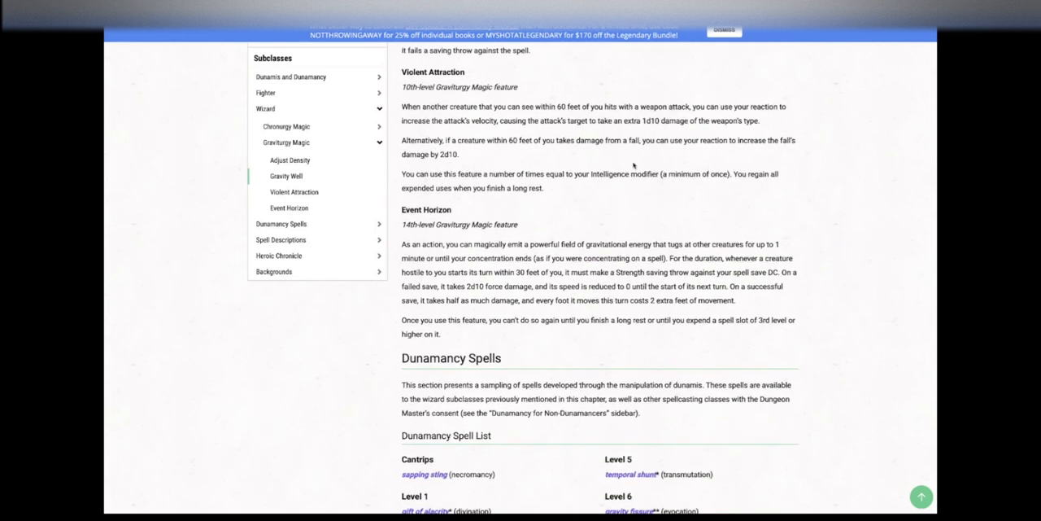
{"action": "scroll", "scroll_direction": "down", "scroll_amount": 3}
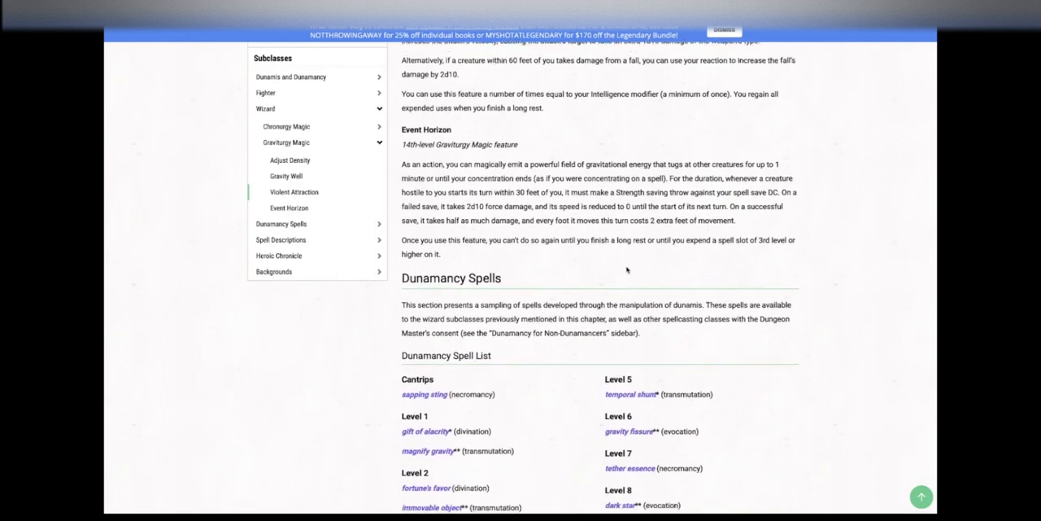
{"action": "scroll", "scroll_direction": "down", "scroll_amount": 3}
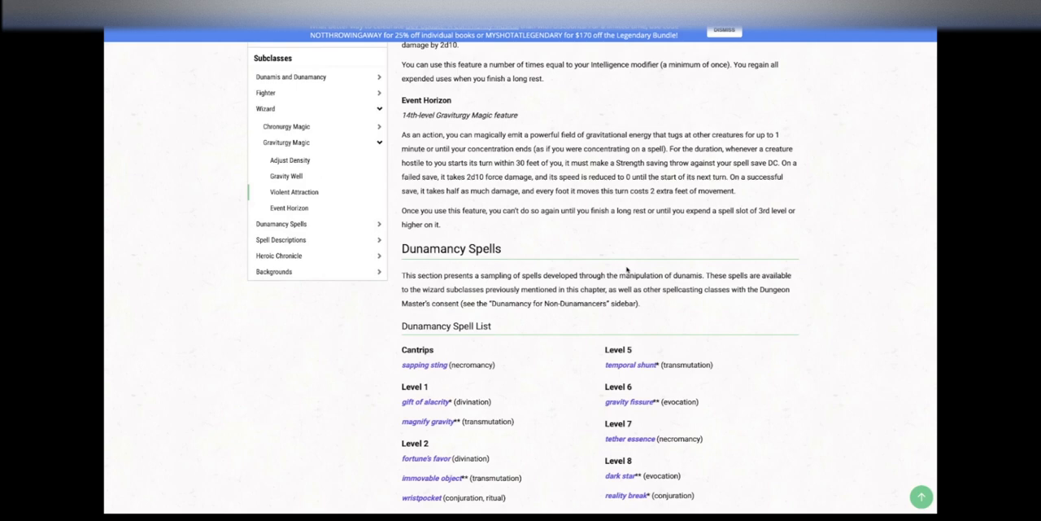
- Jump via the Subclasses sidebar to see spell levels 3, 4, 9 and chronurgy/graviturgy markers
{"action": "left_click", "coordinate": [286, 143]}
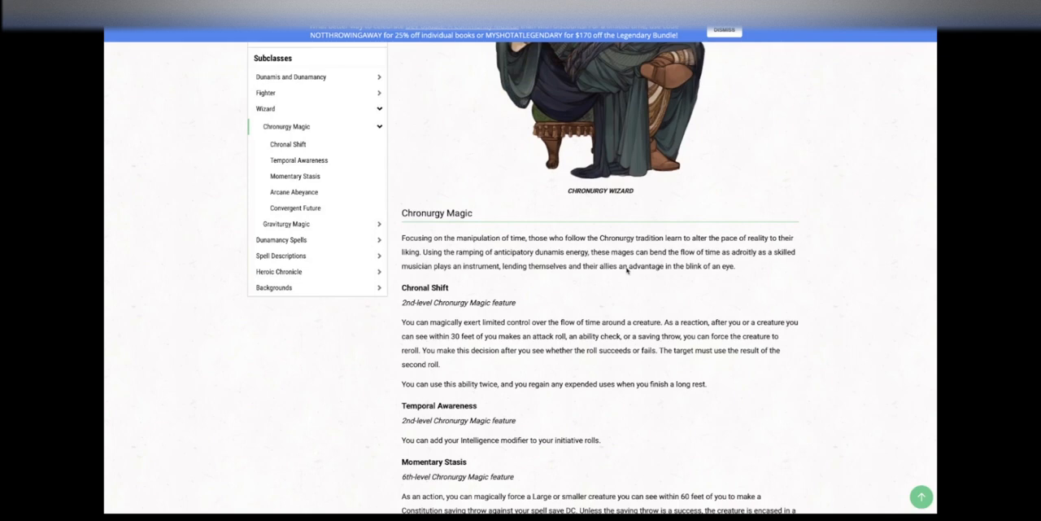
{"action": "scroll", "scroll_direction": "down", "scroll_amount": 3}
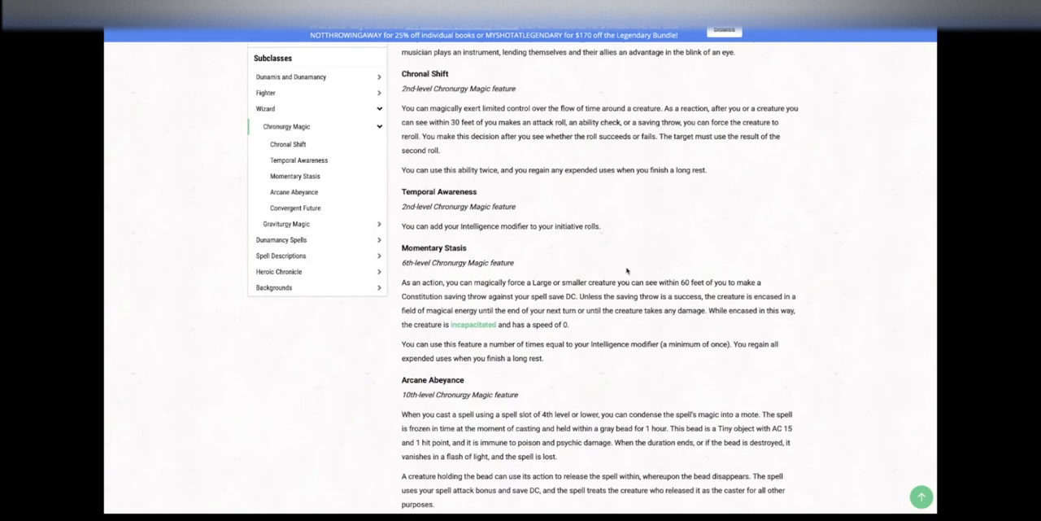
{"action": "scroll", "scroll_direction": "down", "scroll_amount": 3}
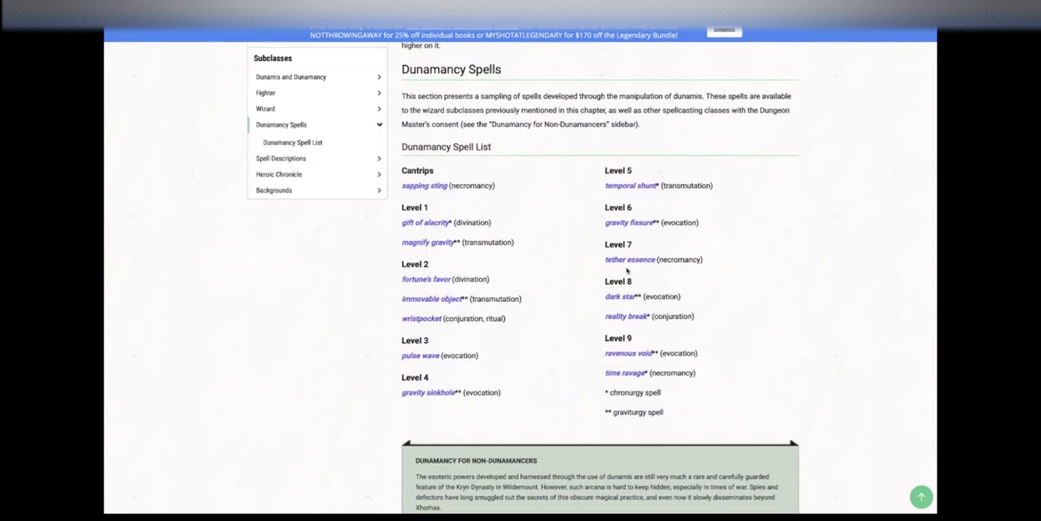
{"action": "left_click", "coordinate": [629, 222]}
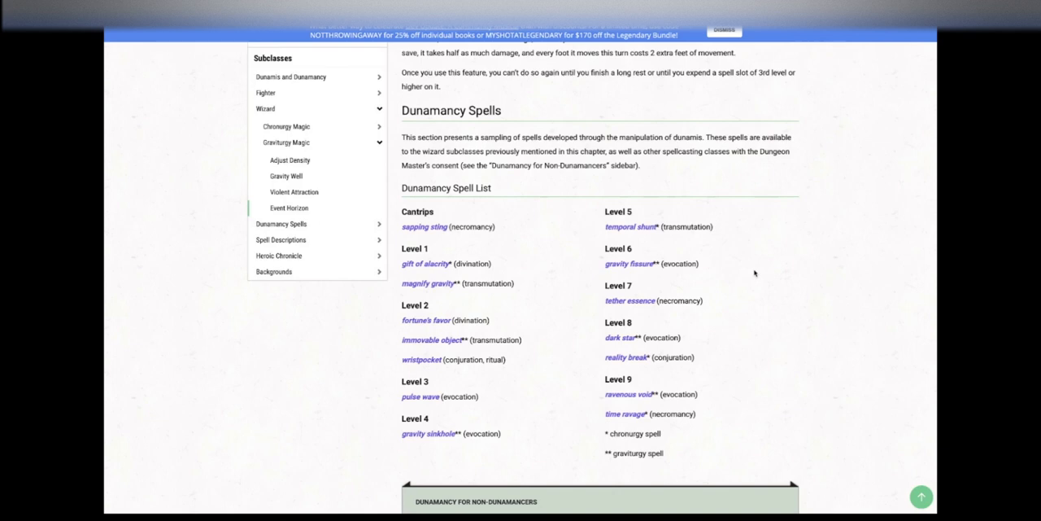
{"action": "mouse_move", "coordinate": [549, 136]}
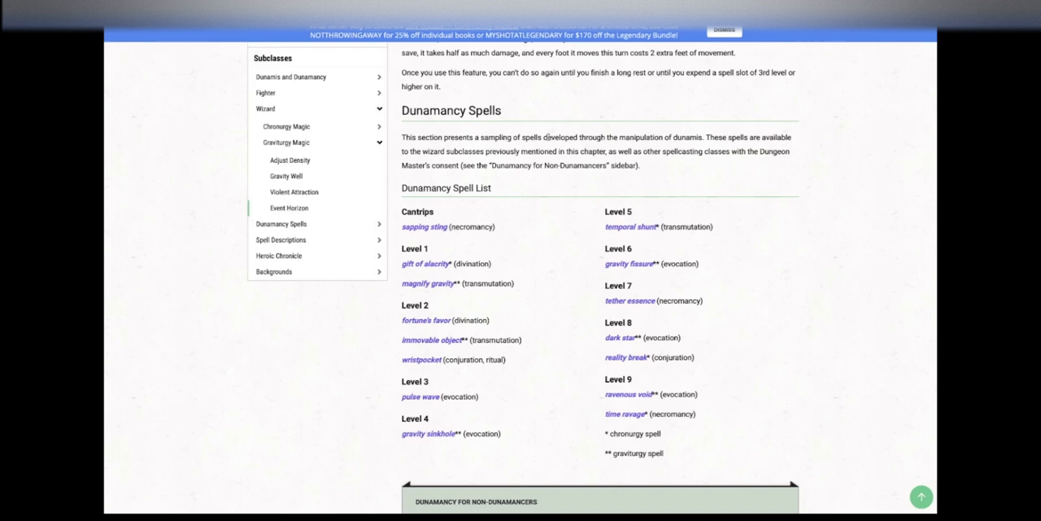
{"action": "mouse_move", "coordinate": [569, 172]}
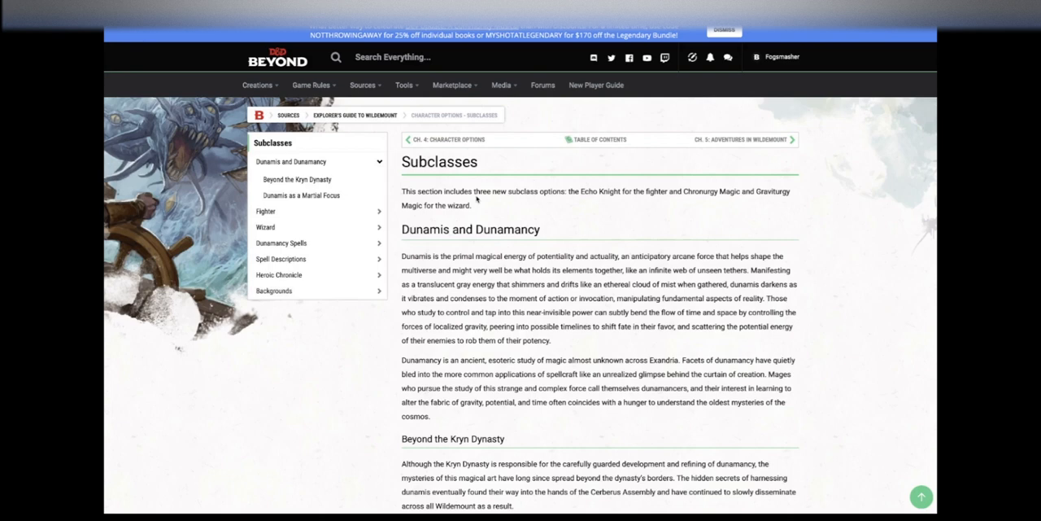
{"action": "mouse_move", "coordinate": [752, 201]}
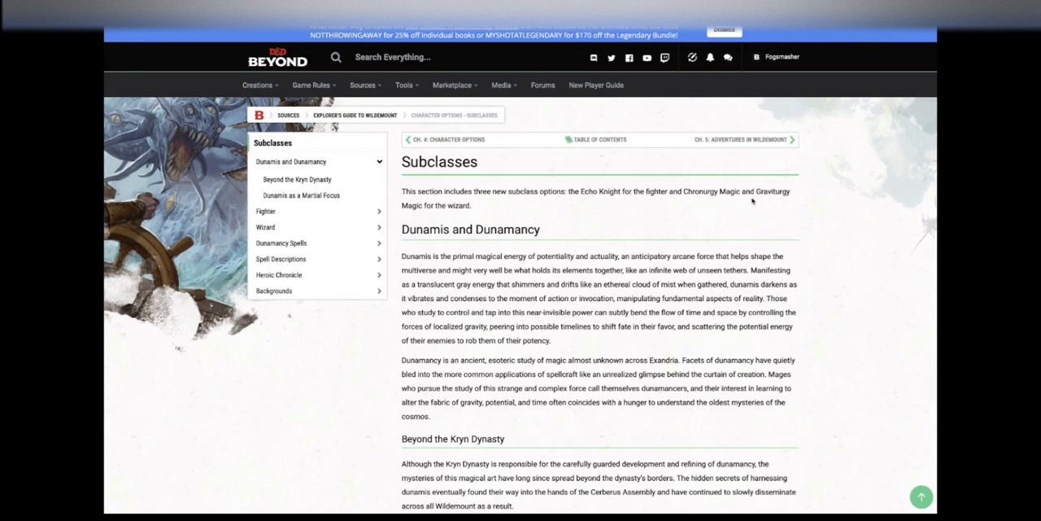
{"action": "mouse_move", "coordinate": [650, 210]}
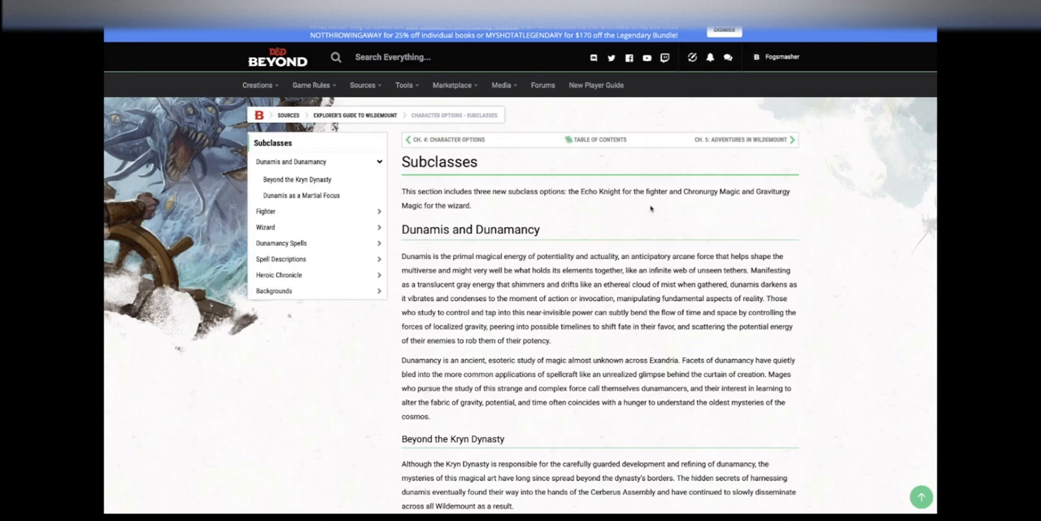